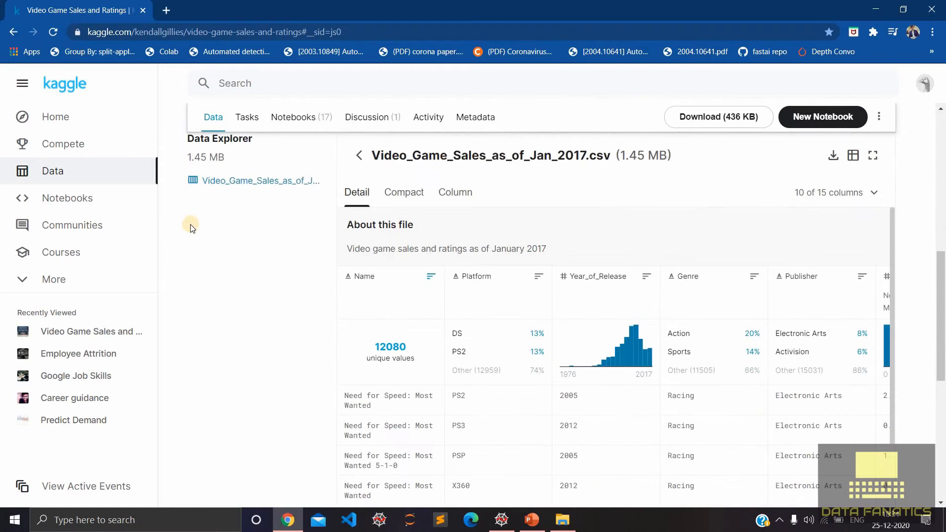
Step: Scroll the Kaggle CSV preview down and right to the regional and Global_Sales columns
scroll("down", 3)
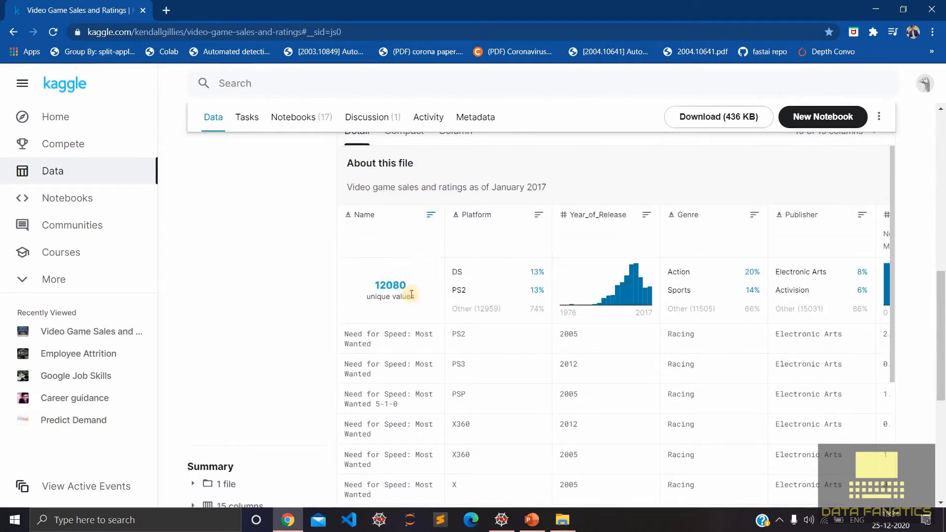
left_click(430, 214)
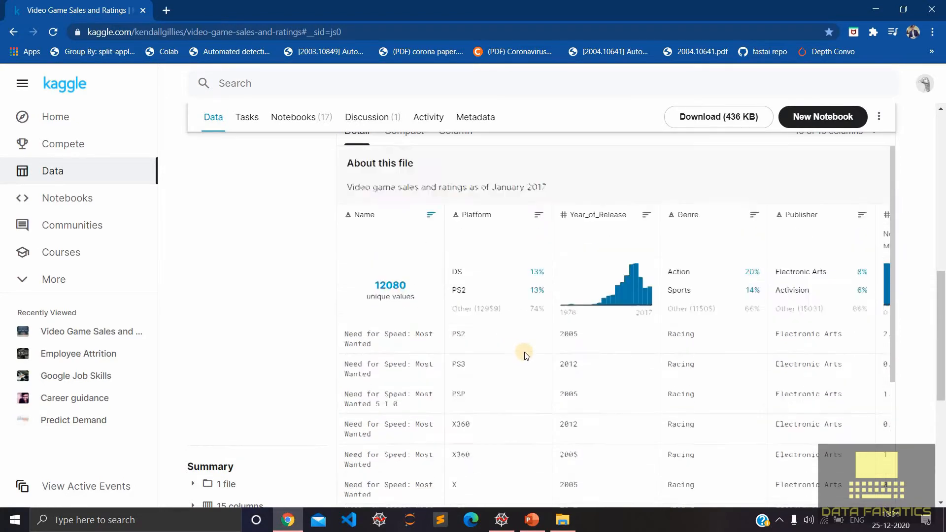
scroll("right", 3)
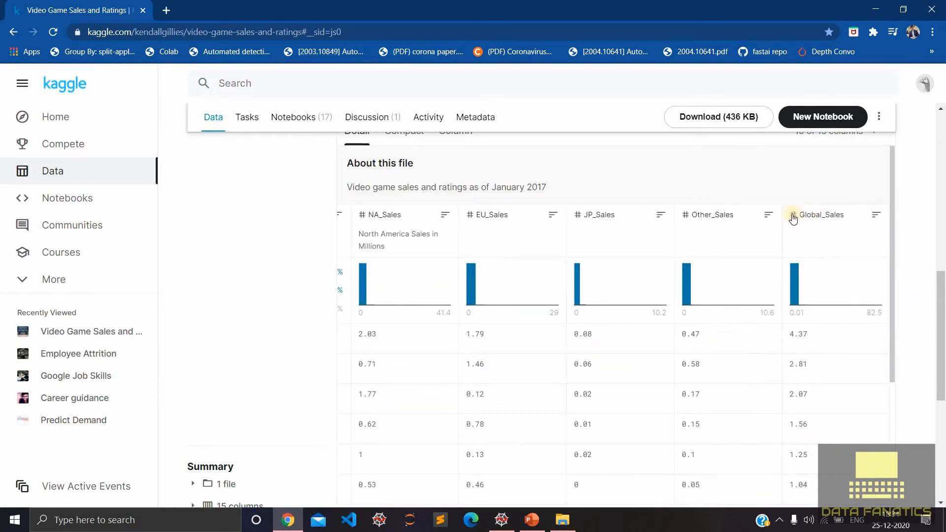
mouse_move(850, 318)
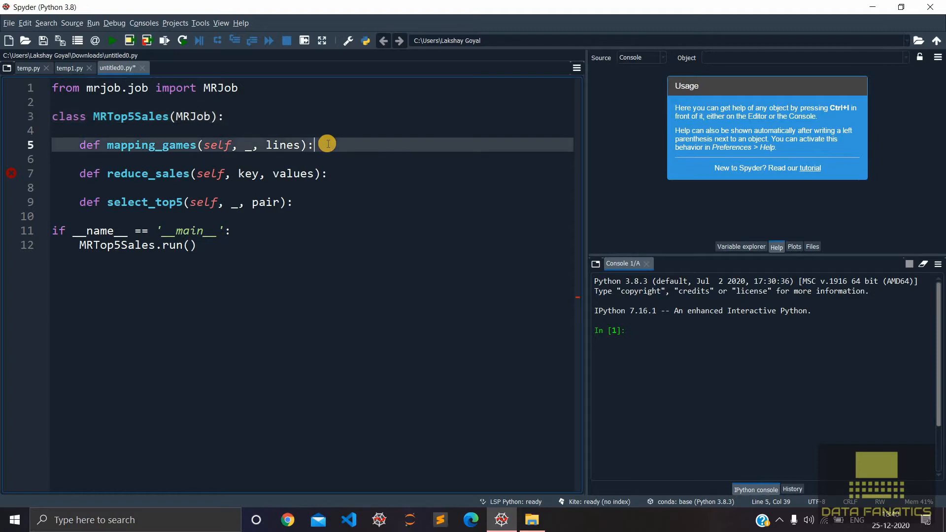
Step: Add details = lines.split(",") to mapping_games and start a yield line below it
key("enter")
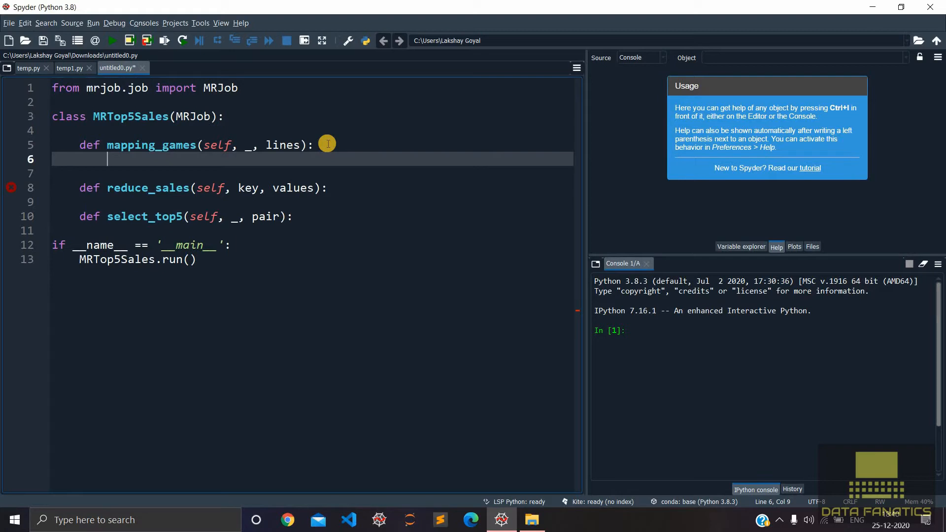
type("details")
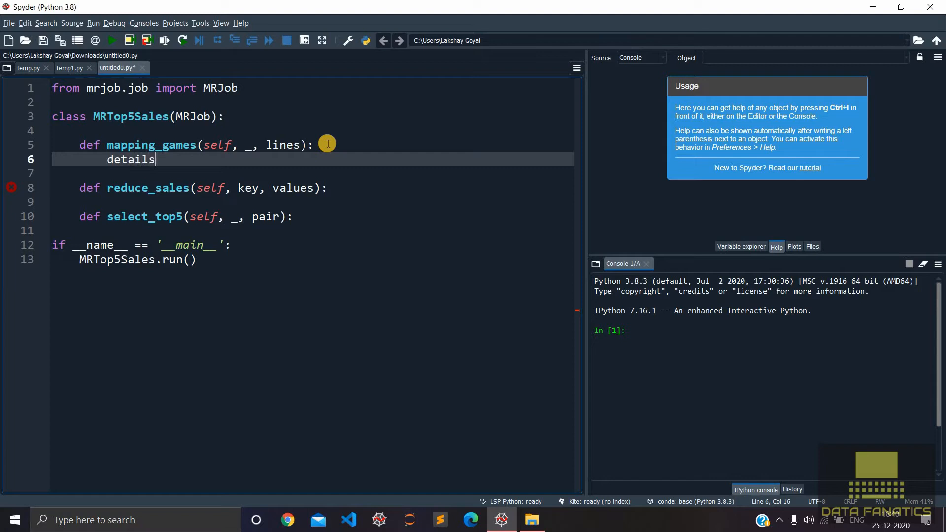
type("= lines")
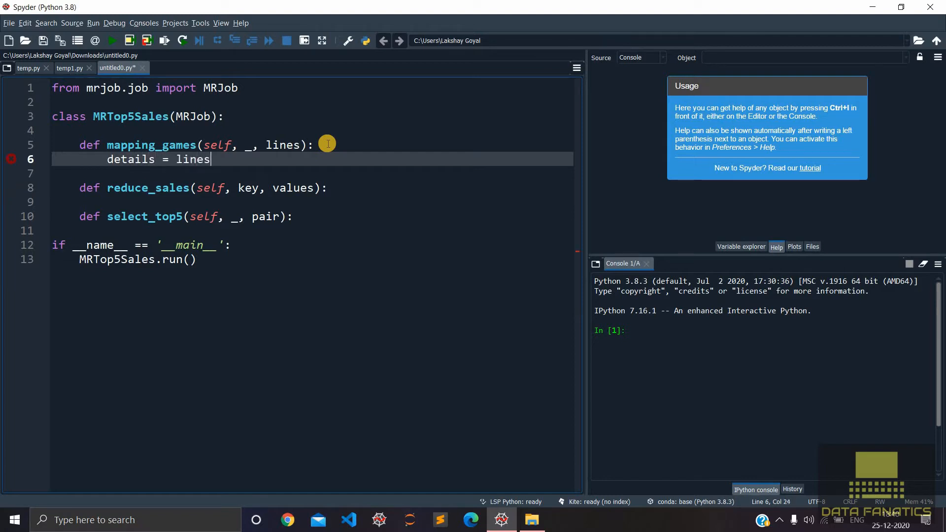
type(".split")
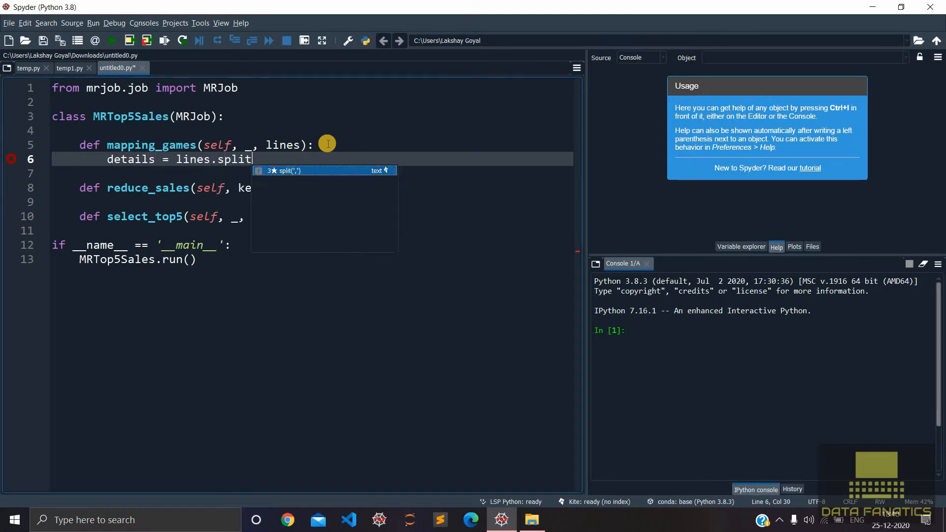
type("(\",\")")
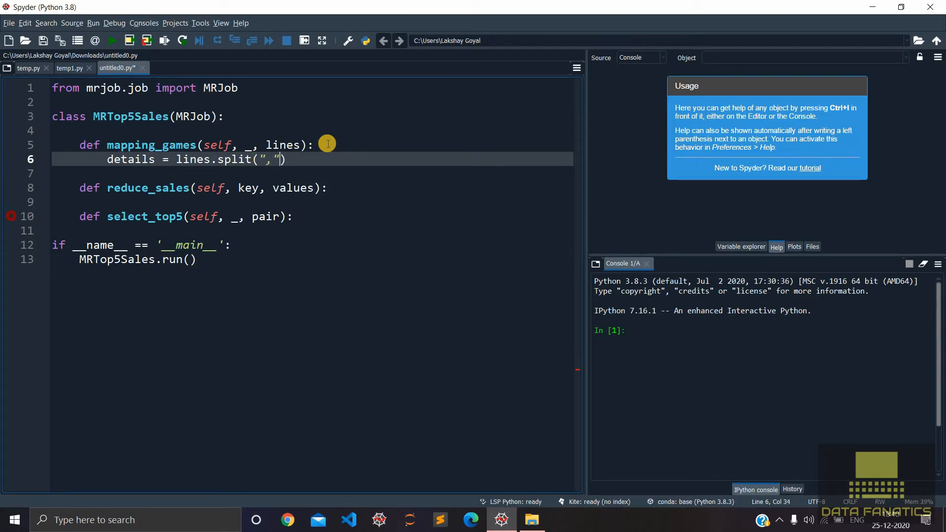
key("enter")
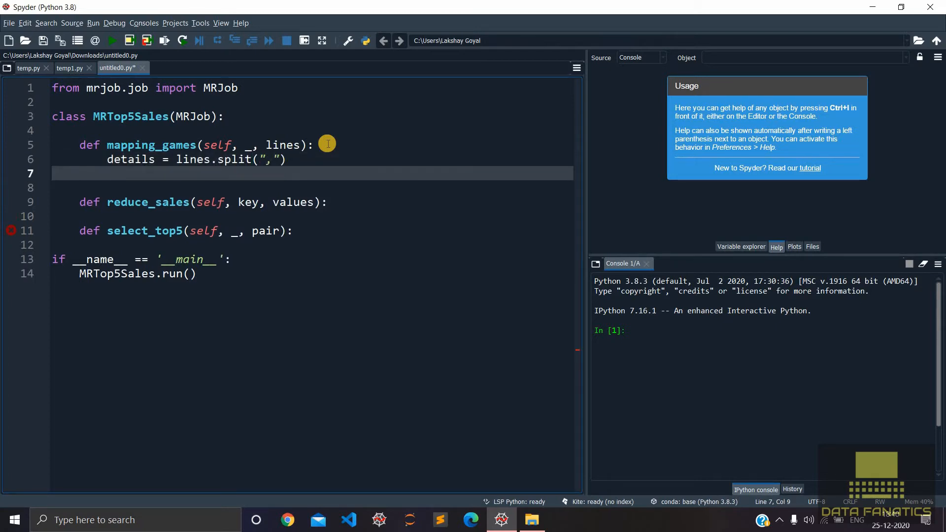
type("yield")
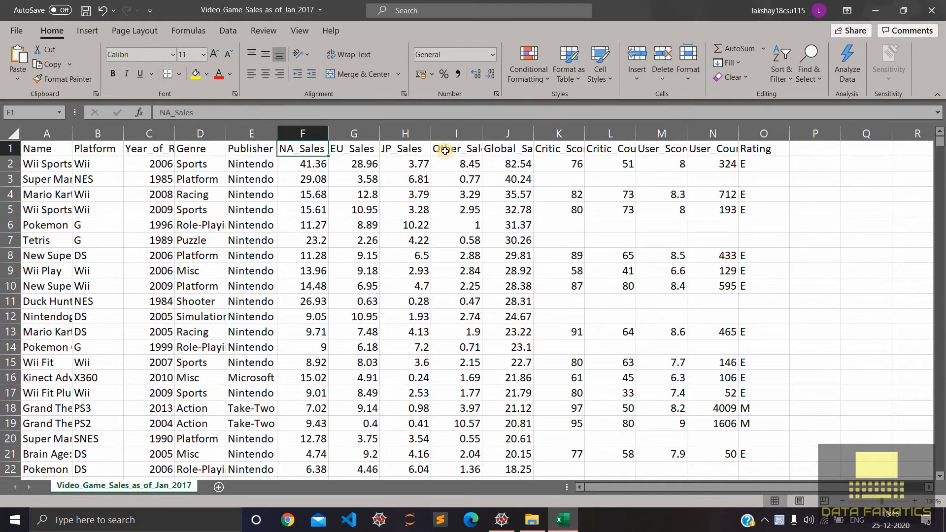
Step: Autofit Excel column J so the full Global_Sales heading is readable
left_click(507, 148)
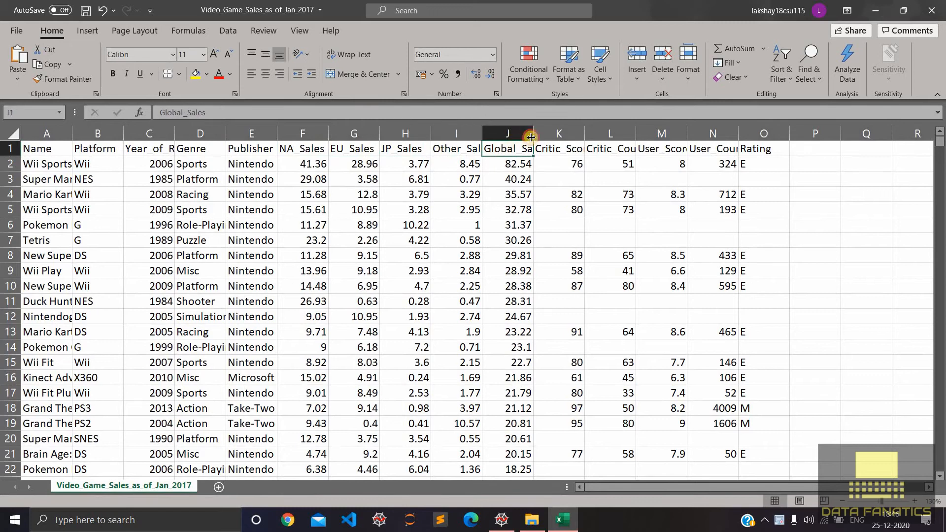
left_click(517, 134)
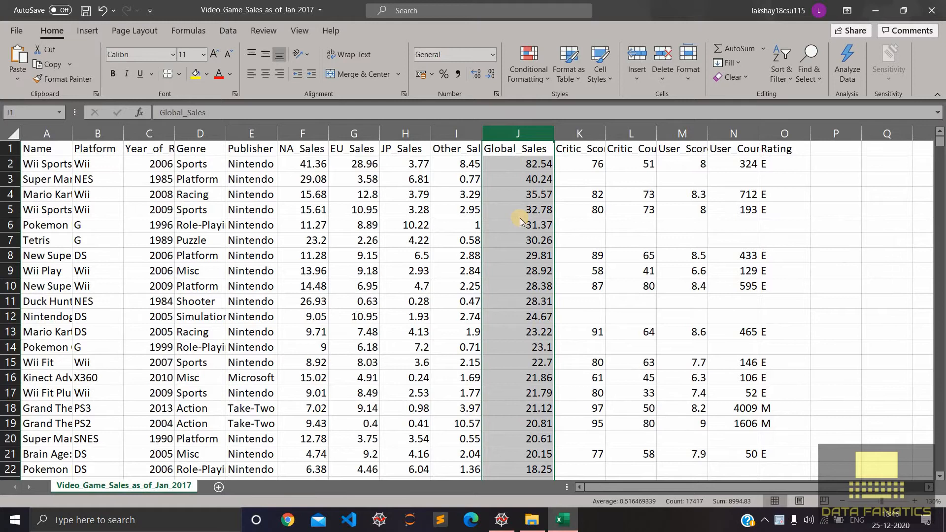
left_click(500, 519)
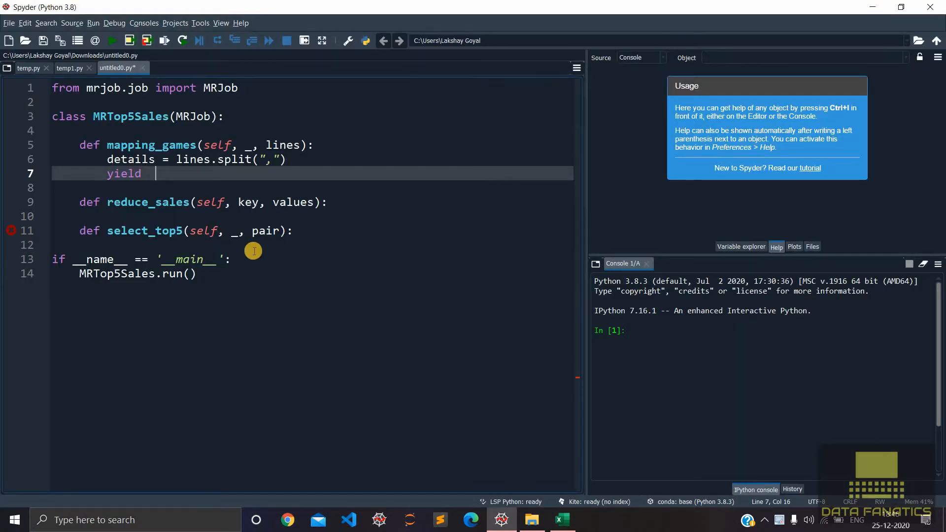
Step: Make mapping_games yield details[0], details[9], and reduce_sales yield None, (sum(values), key)
type("detaukl")
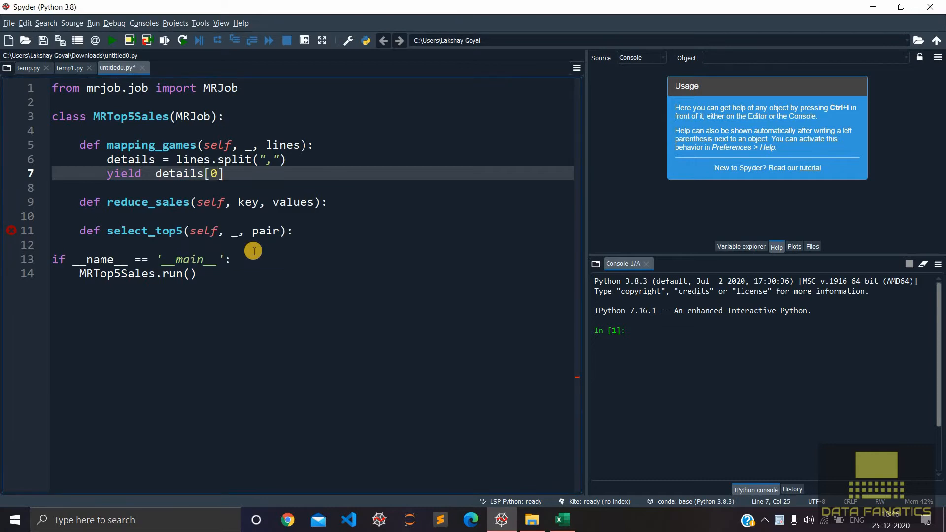
type(", details[9")
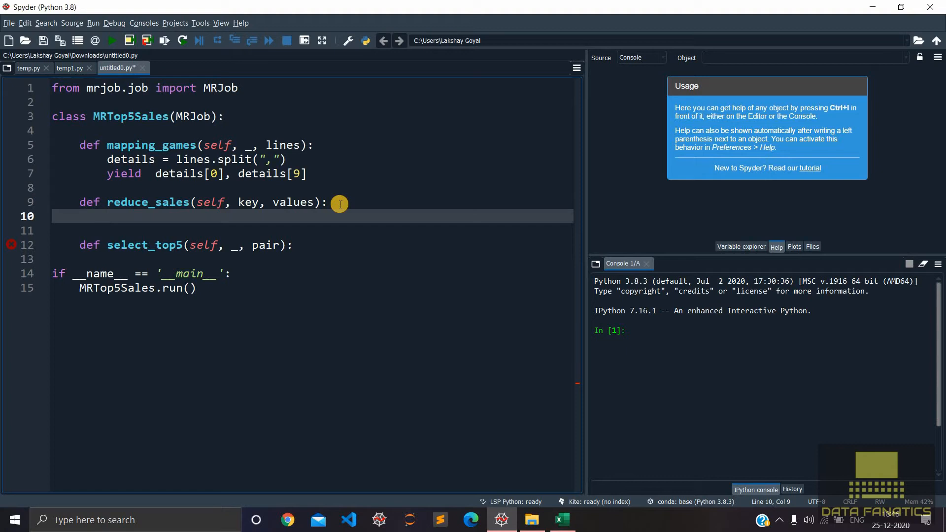
type("yield key")
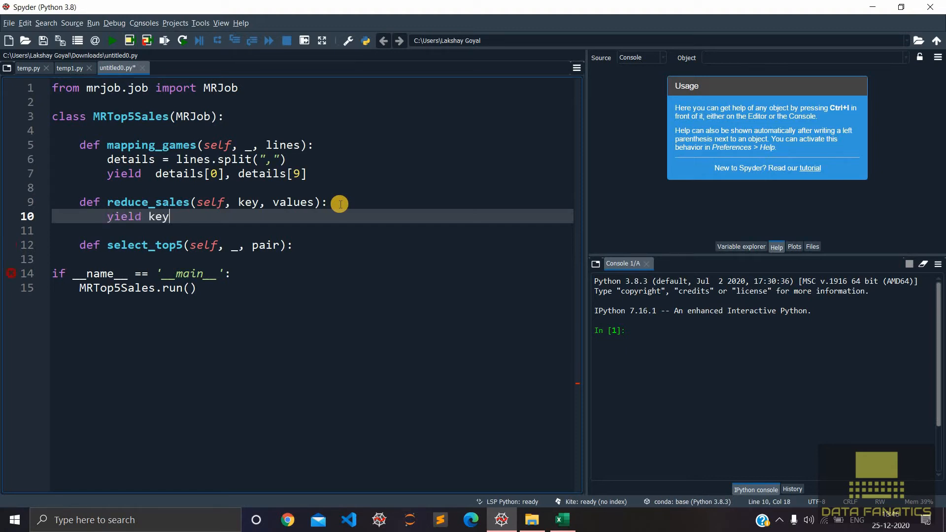
type(", sum(")
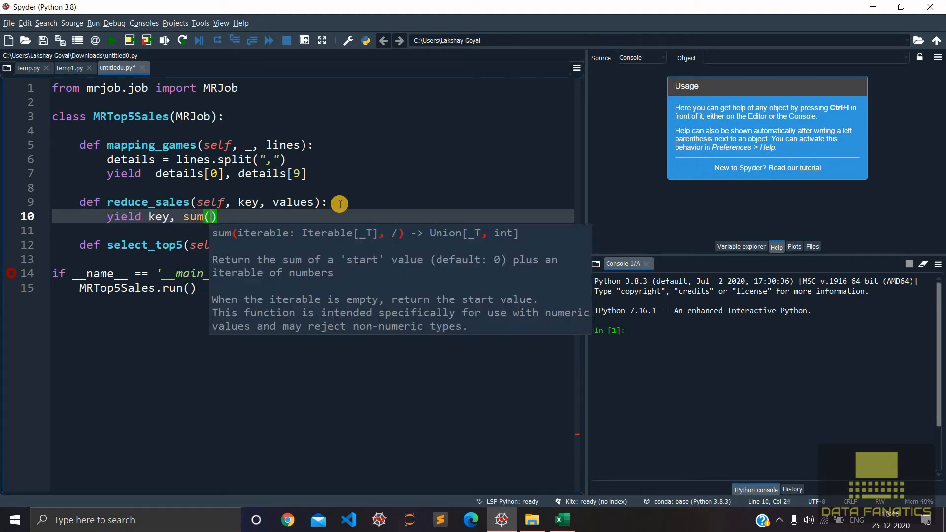
type("values")
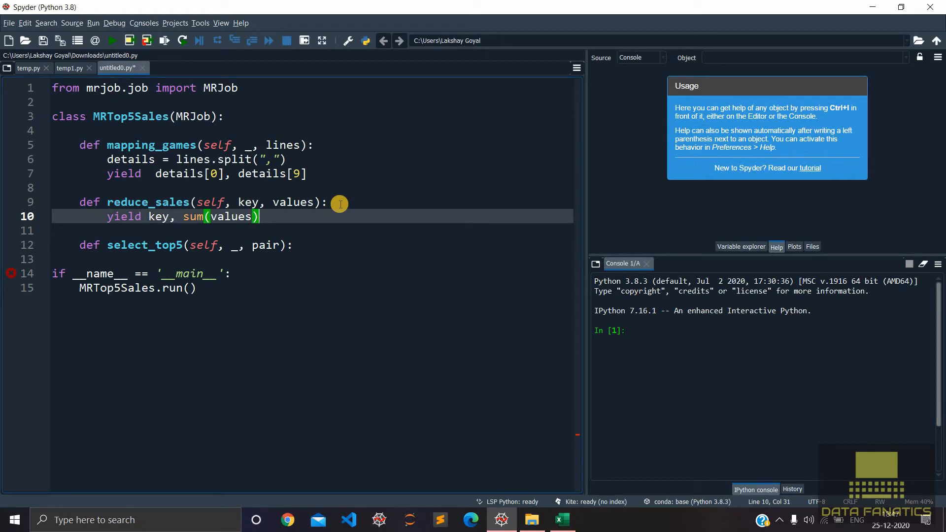
type(", key")
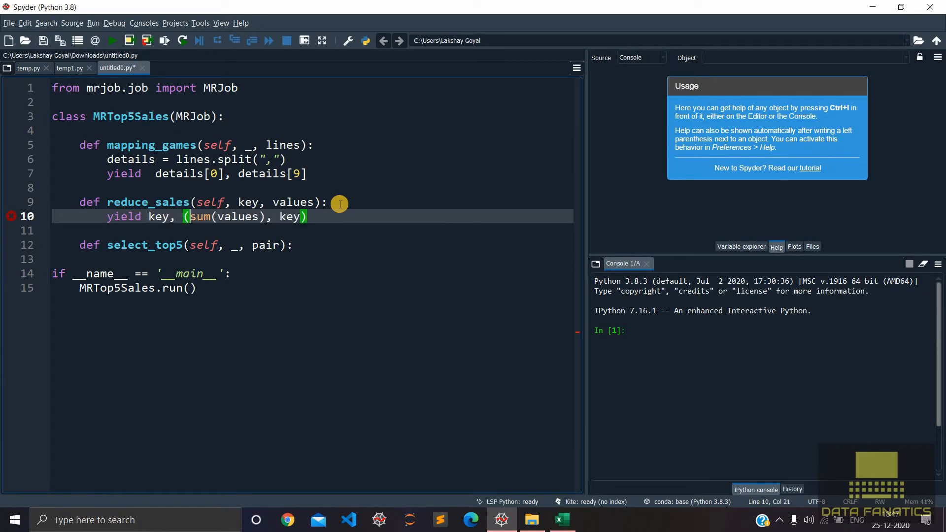
type("N")
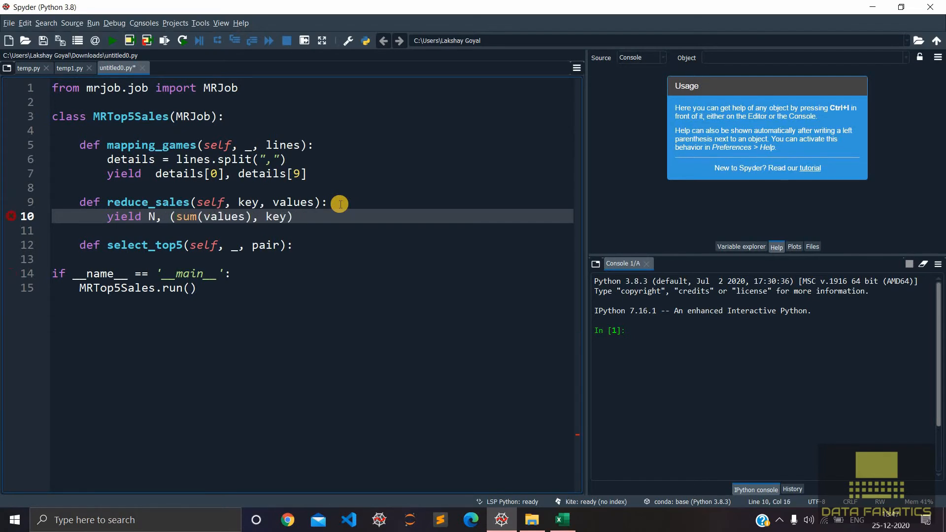
type("one")
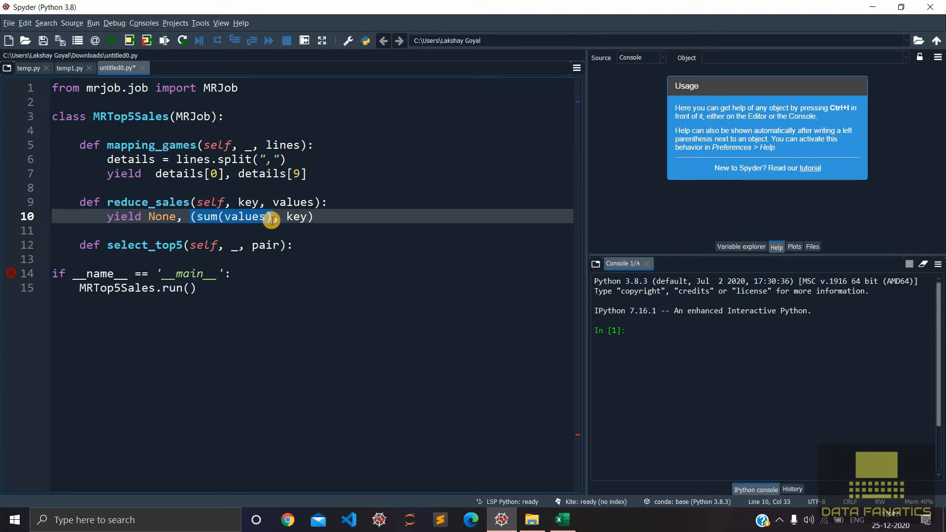
mouse_move(188, 245)
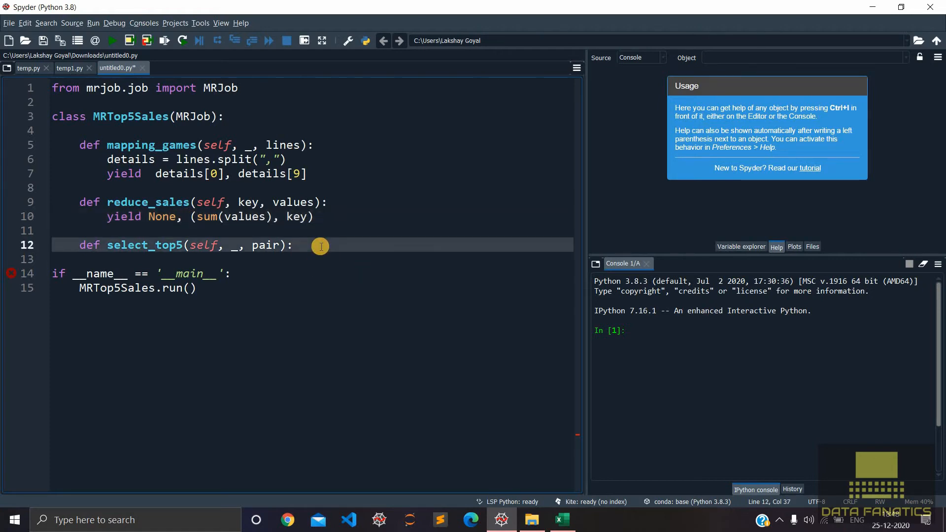
Step: In select_top5, assign sorted_pairs = sorted(pair, reverse=True)
key("enter")
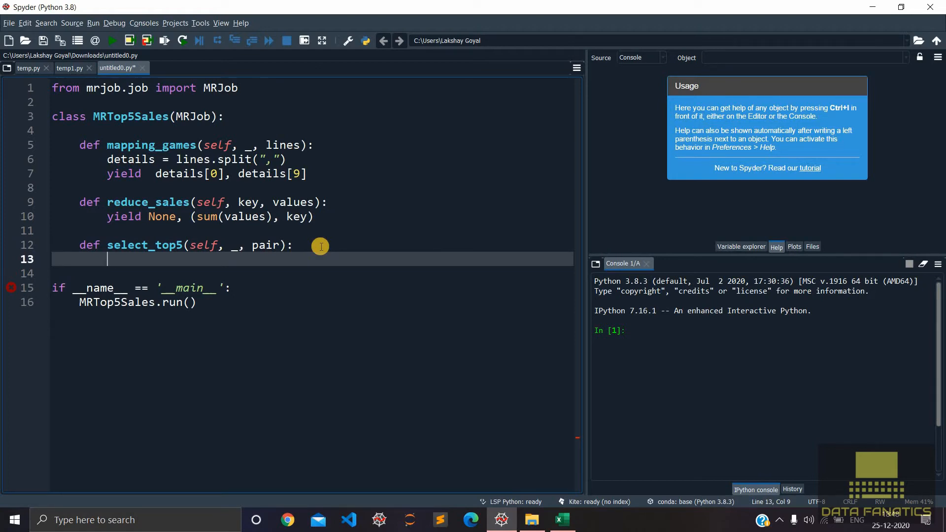
type("sorted")
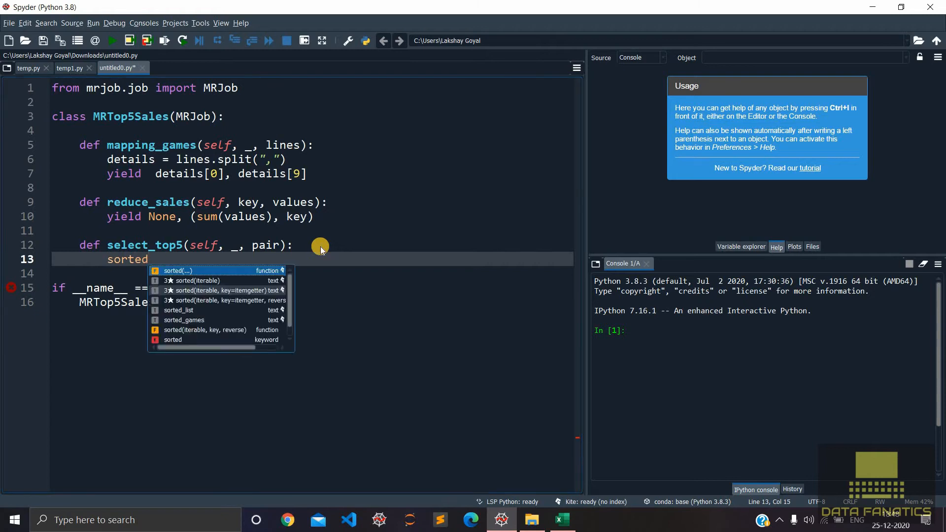
type("_pairs")
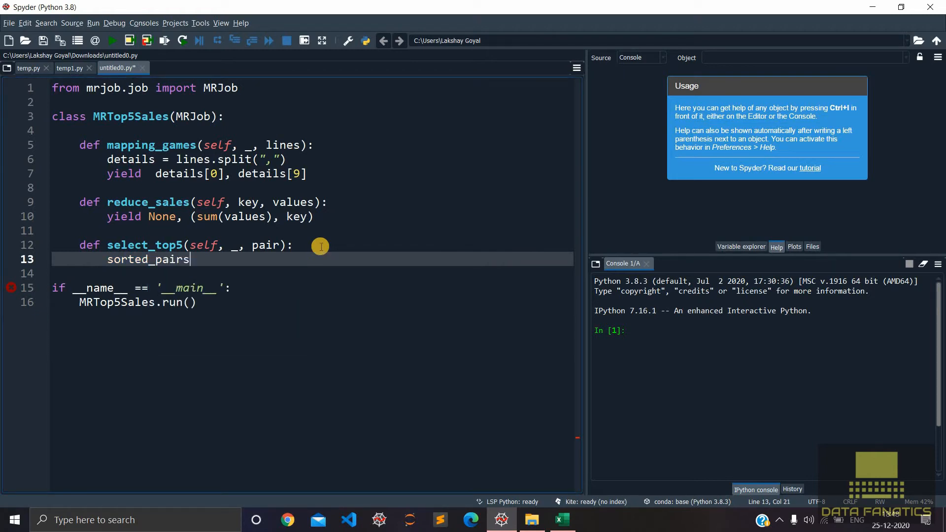
type("= sorted")
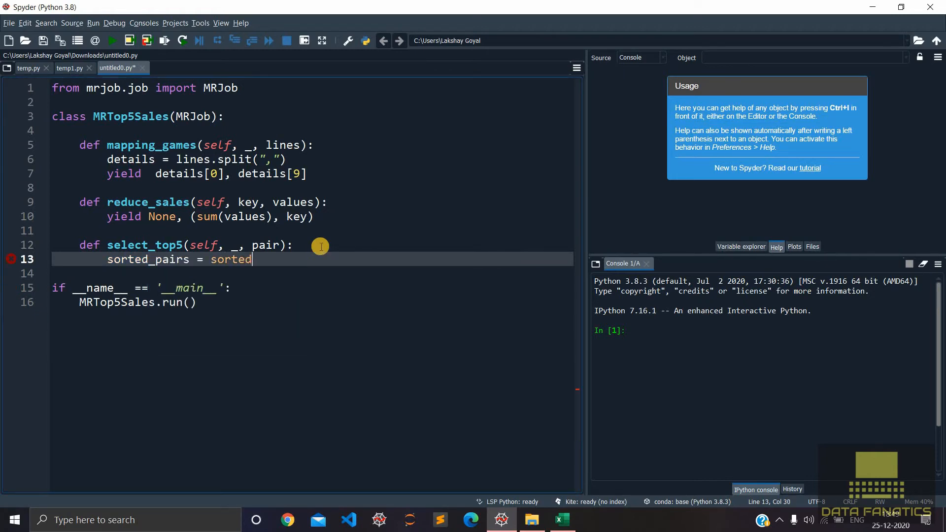
type("(")
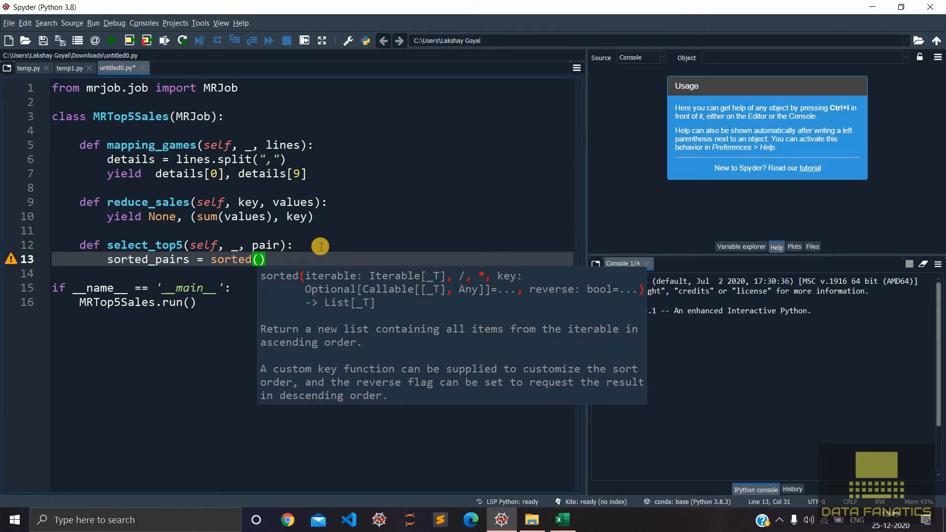
type("pair")
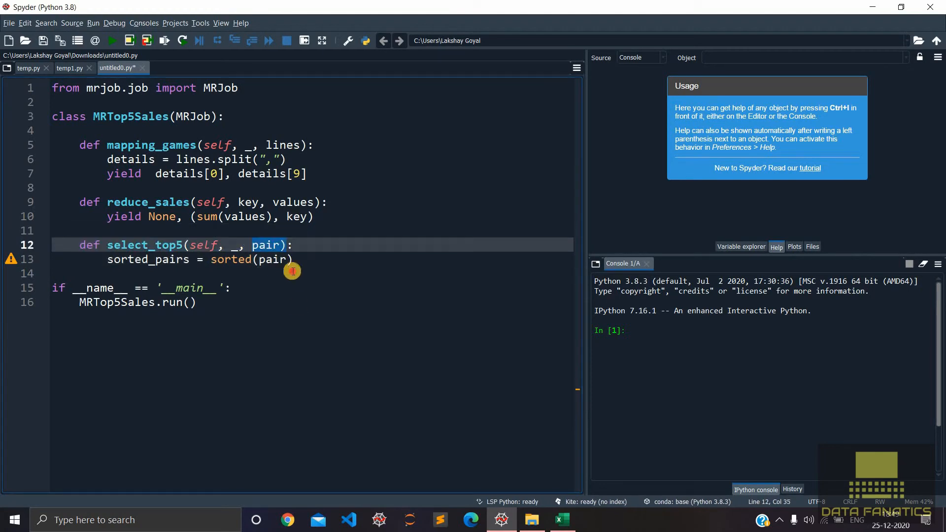
type(", reverse")
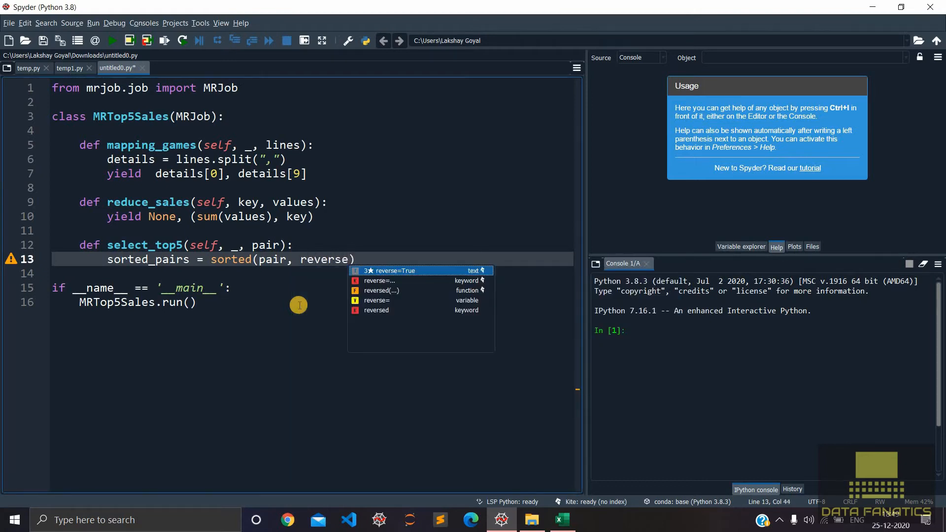
type("=")
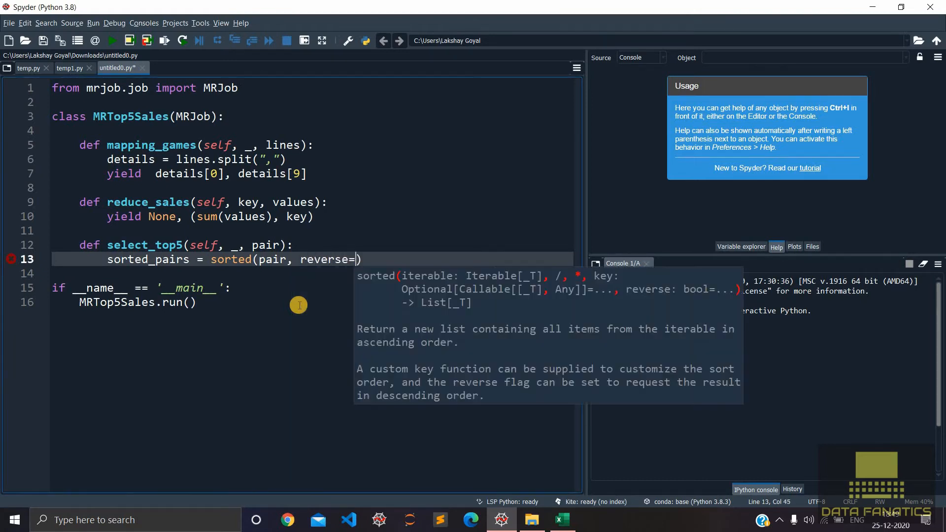
type("True")
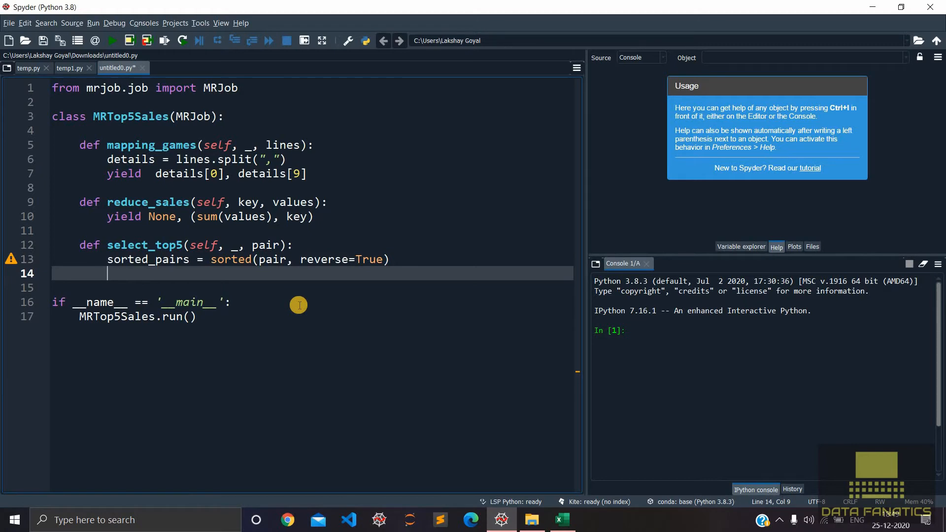
Step: Loop over sorted_pairs[0:5] and yield each pair
type("for pair i")
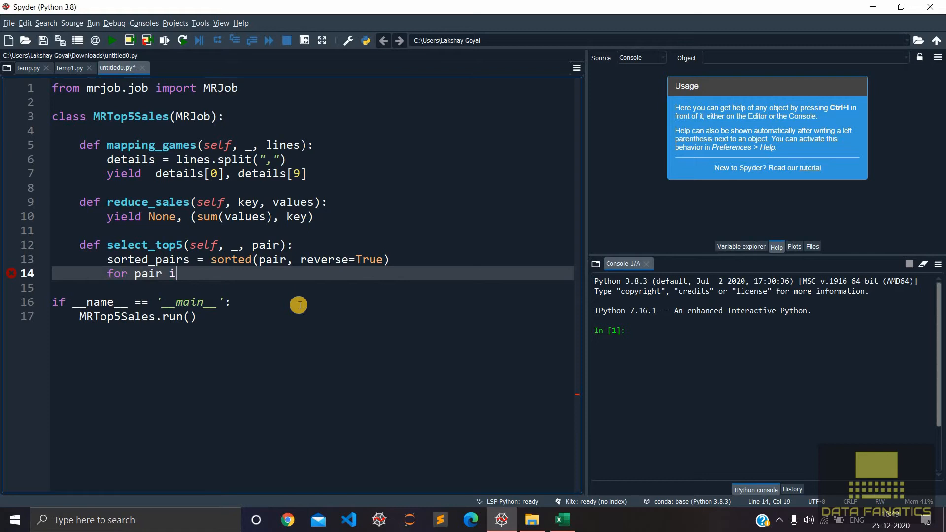
type("n sorte")
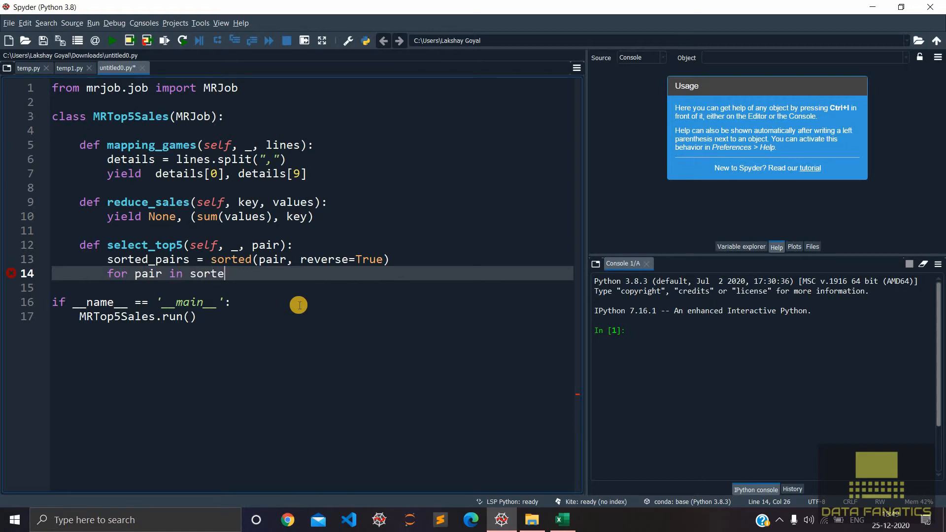
type("d_pairs")
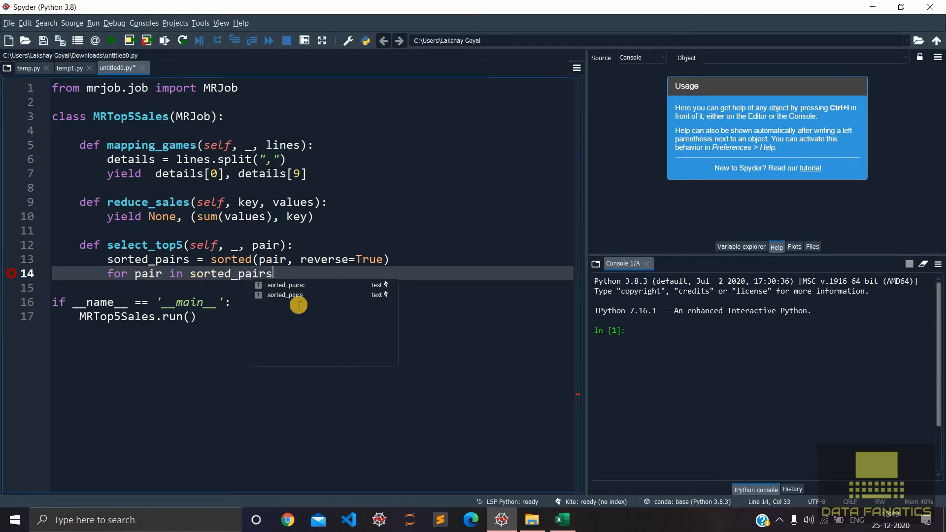
type("[0")
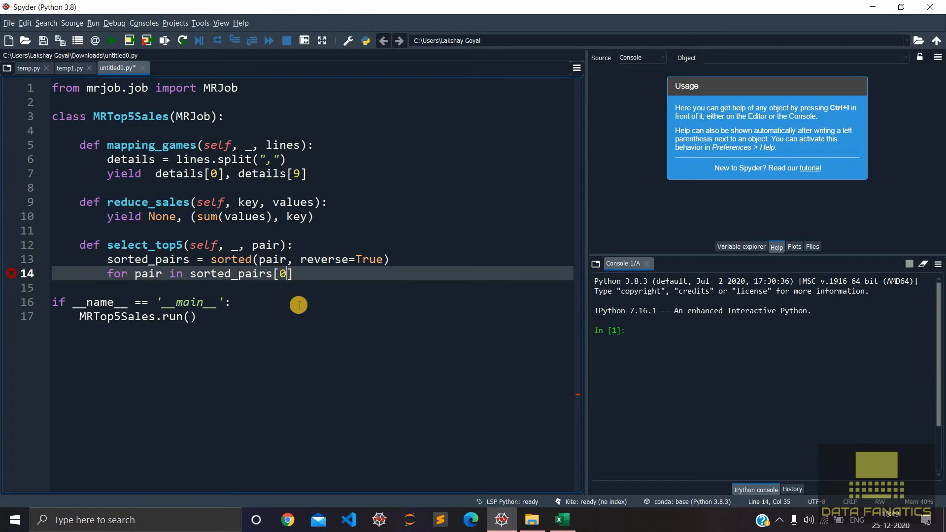
type(":5")
left_click(312, 287)
type("yield")
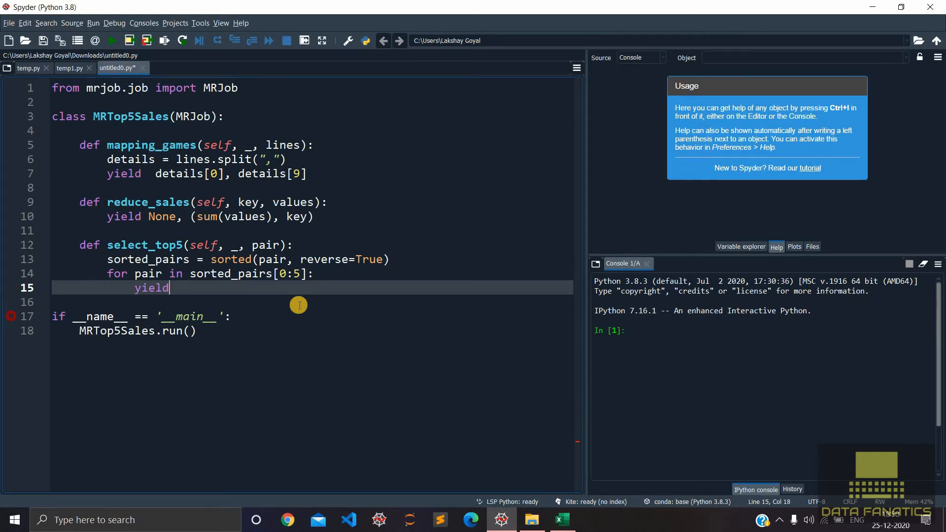
type("pair")
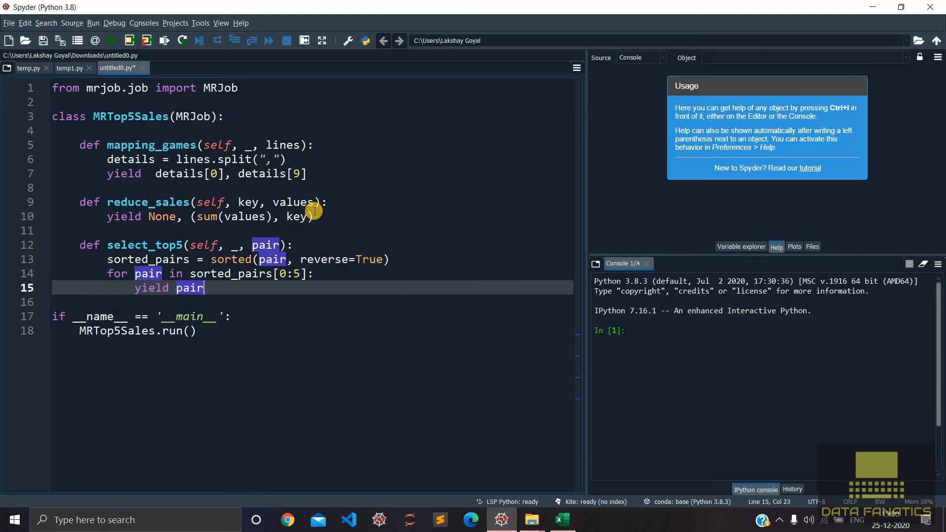
mouse_move(264, 88)
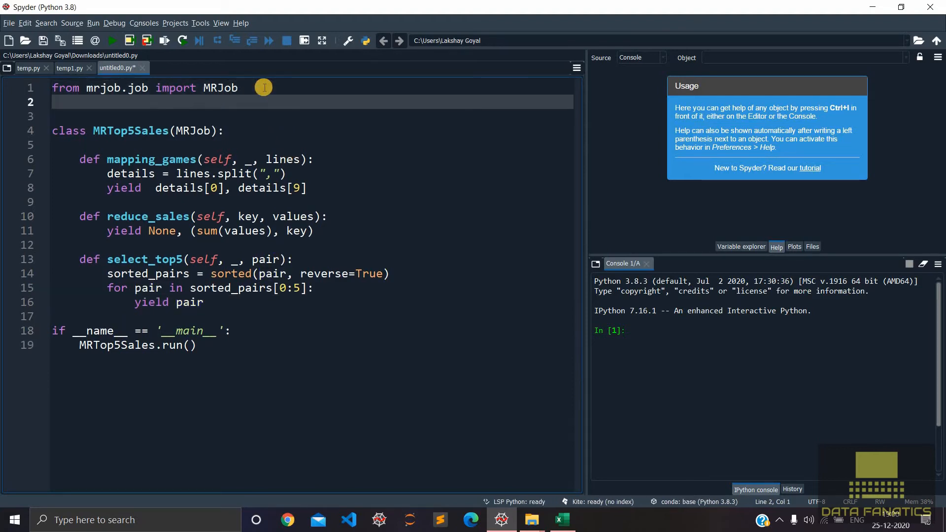
Step: Add 'from mrjob.step import MRStep' and start a def steps(self) method in the class
type("from m")
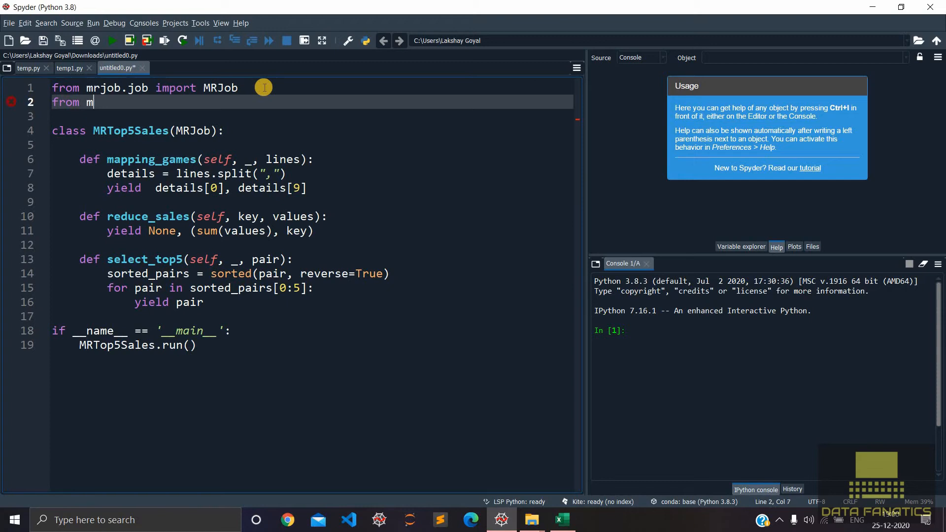
type("rjob.ste")
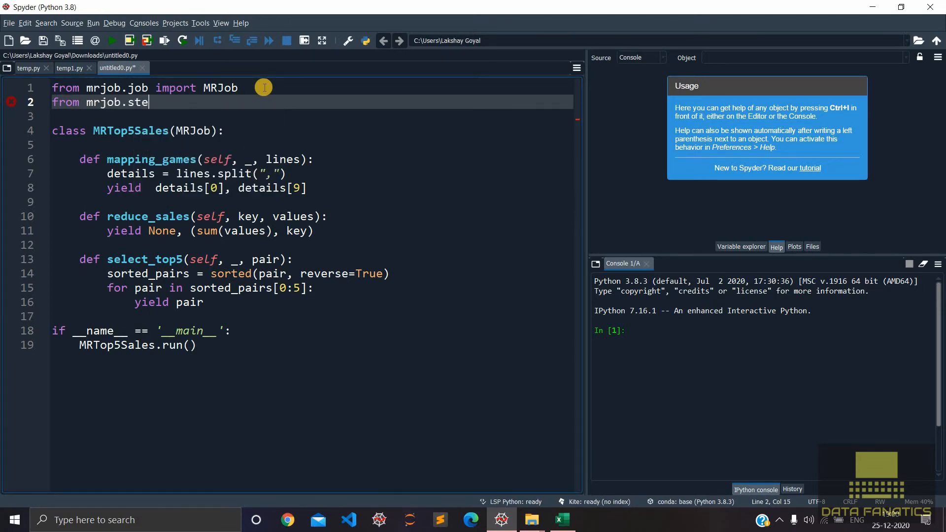
type("p import")
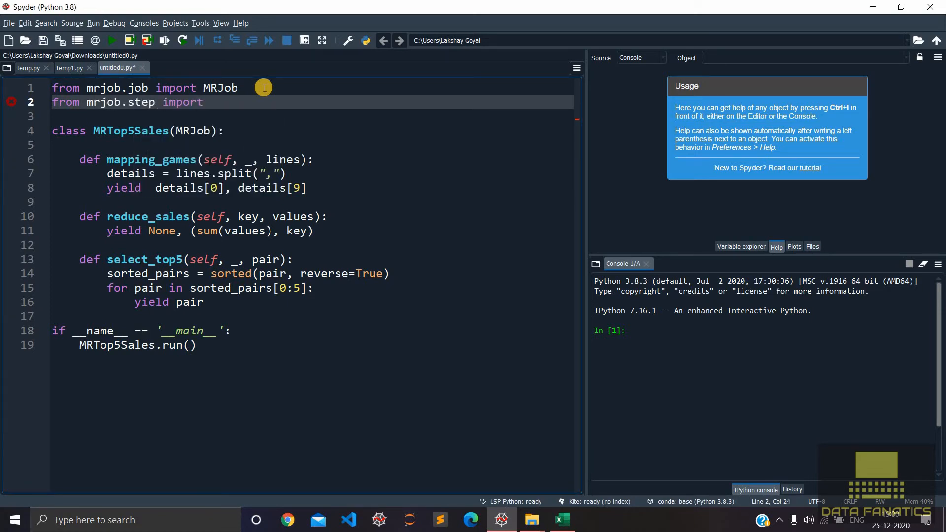
type("MRStep")
type("def s")
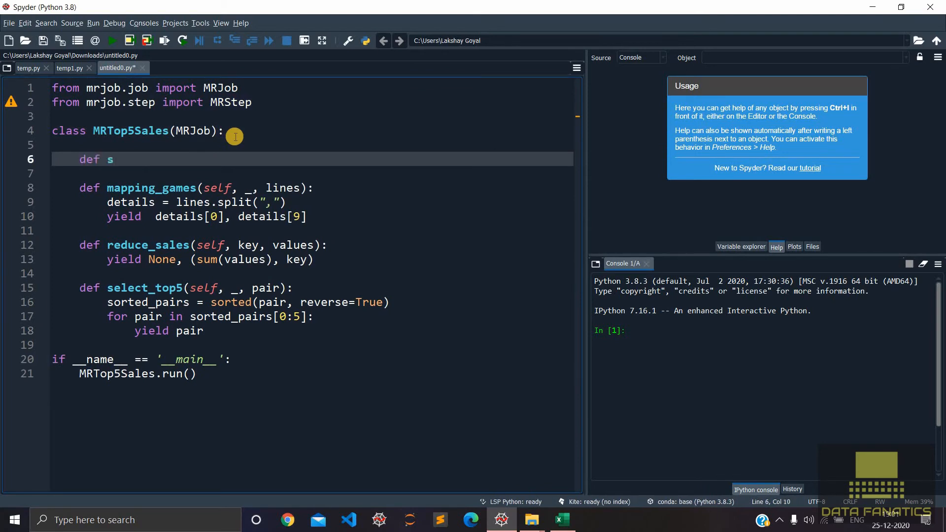
type("teps")
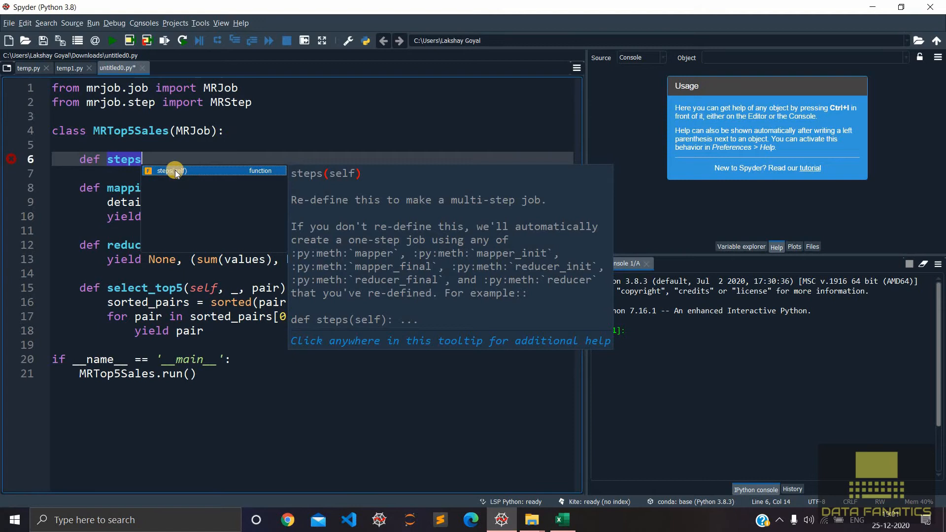
mouse_move(173, 160)
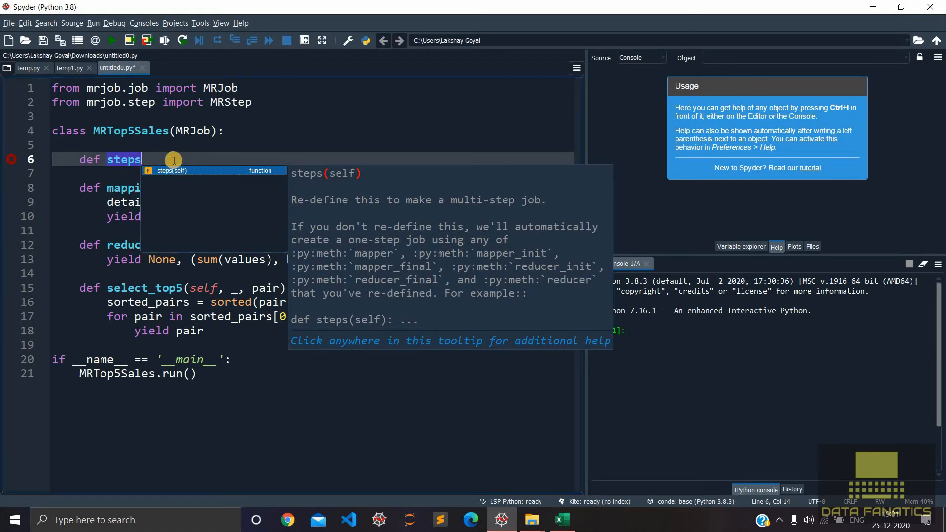
type("self):")
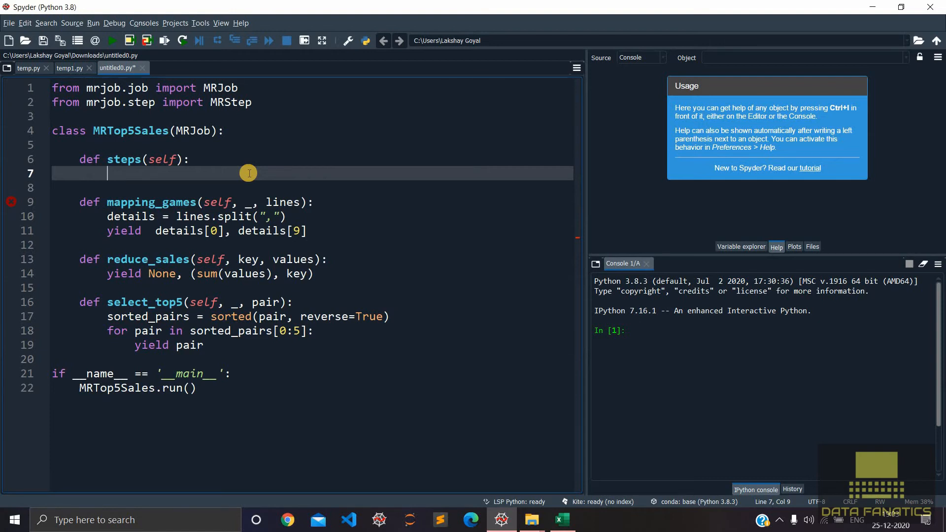
Step: Return [MRStep(mapper=self.mapping_games, reducer=self.reduce_sales)] from the steps method
type("returmn")
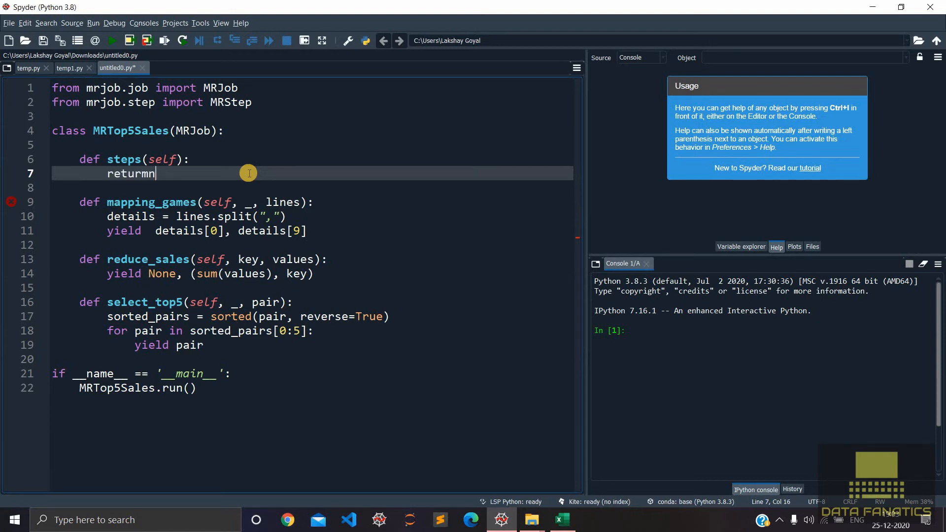
key("Backspace")
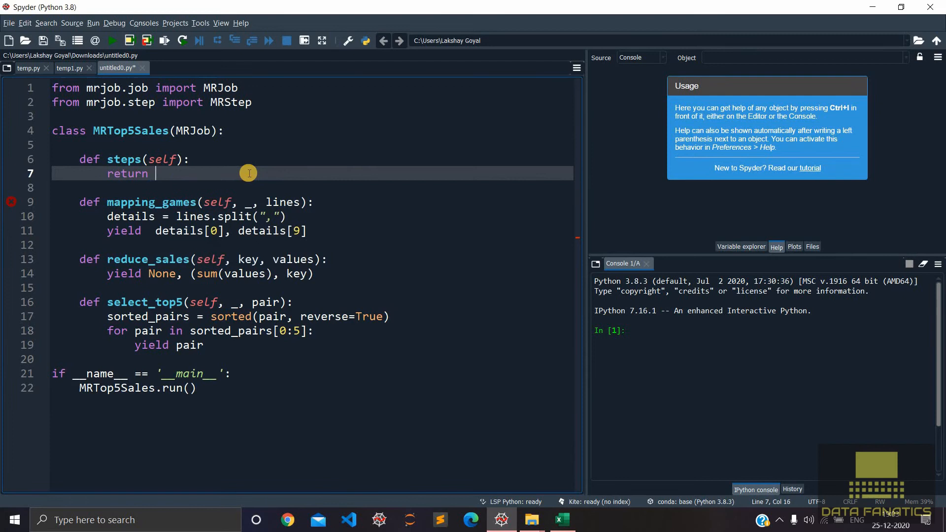
type("[")
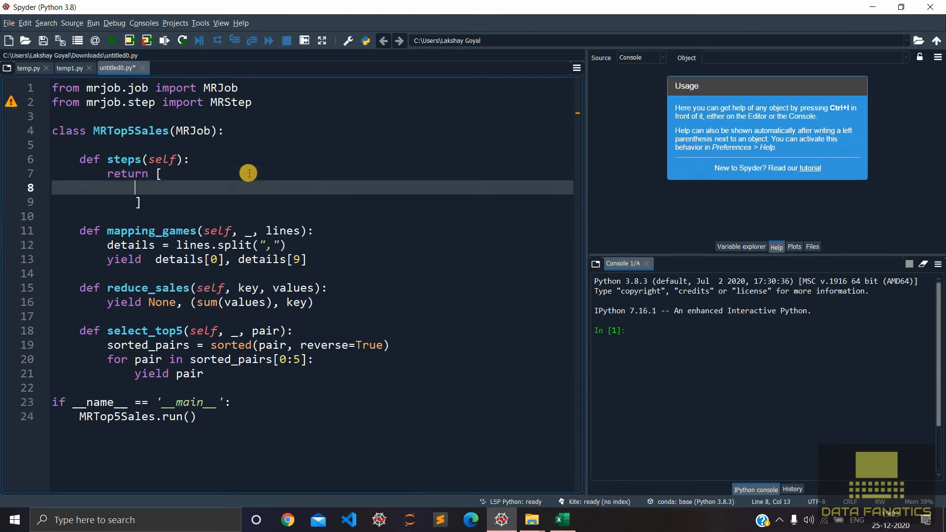
type("MR")
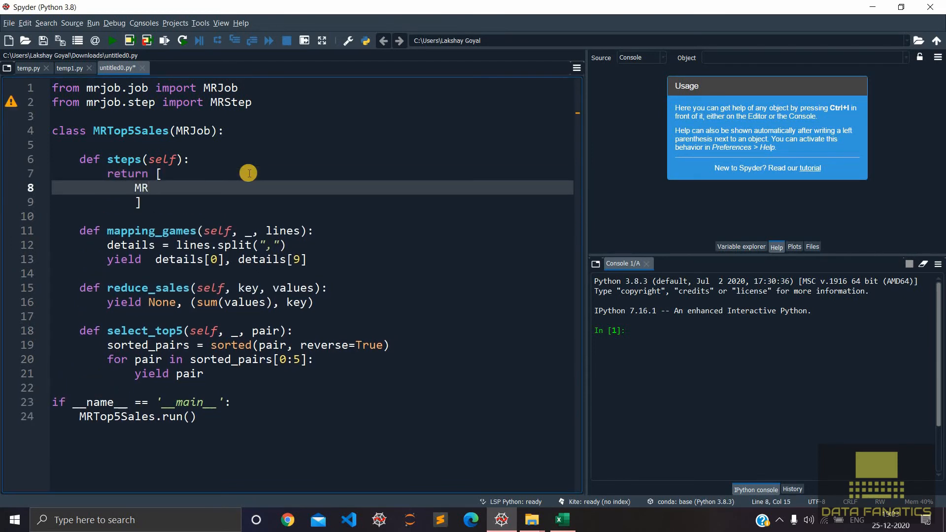
type("Step")
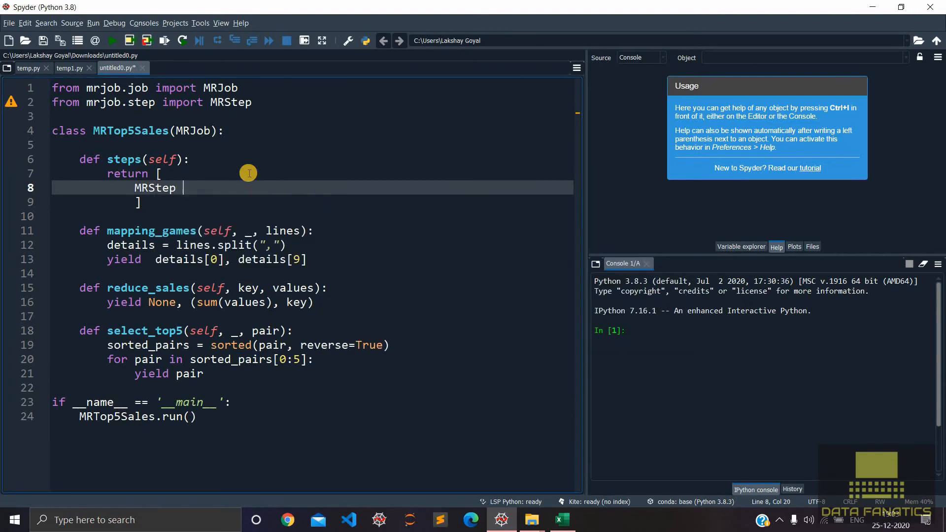
type("(")
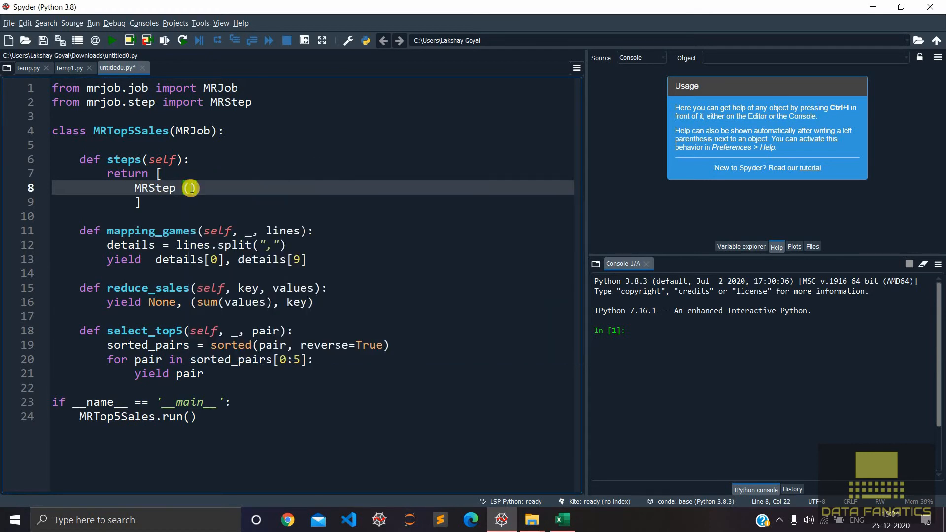
type("(mapp)")
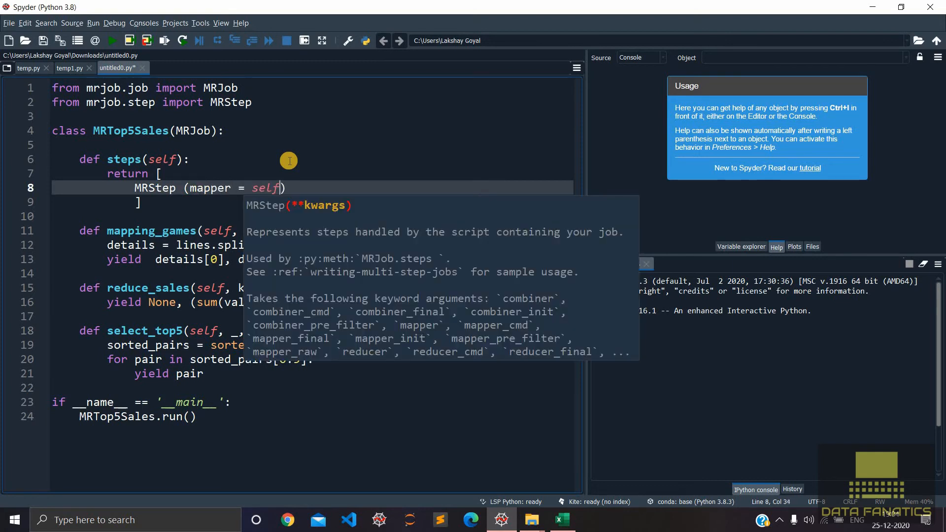
type(".mapping")
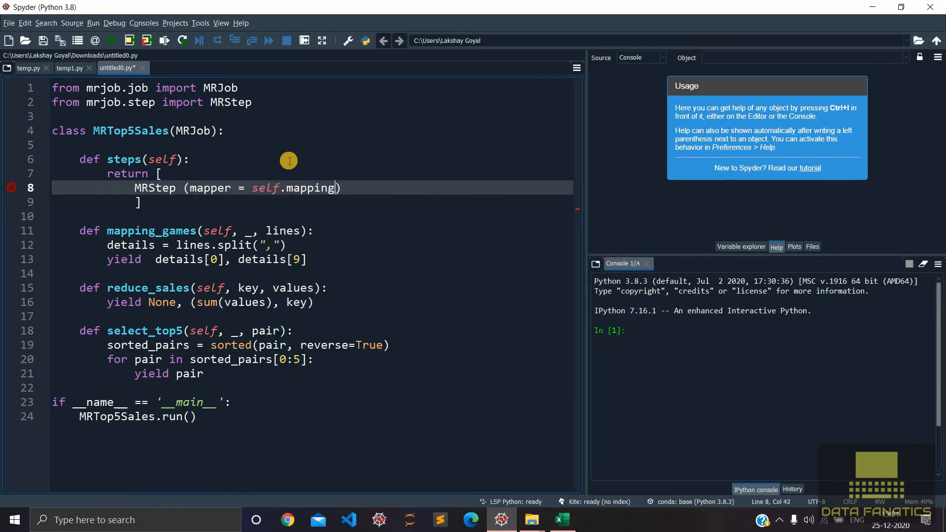
type("_games")
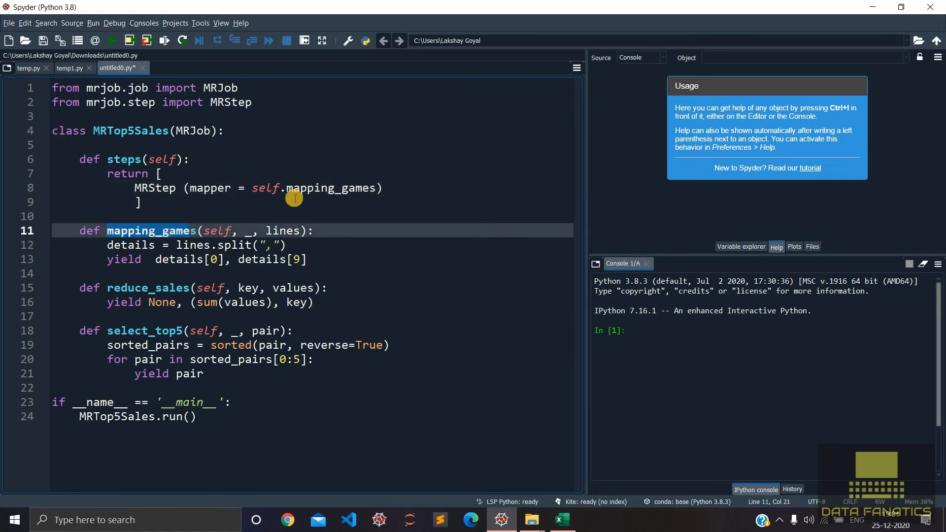
left_click(284, 188)
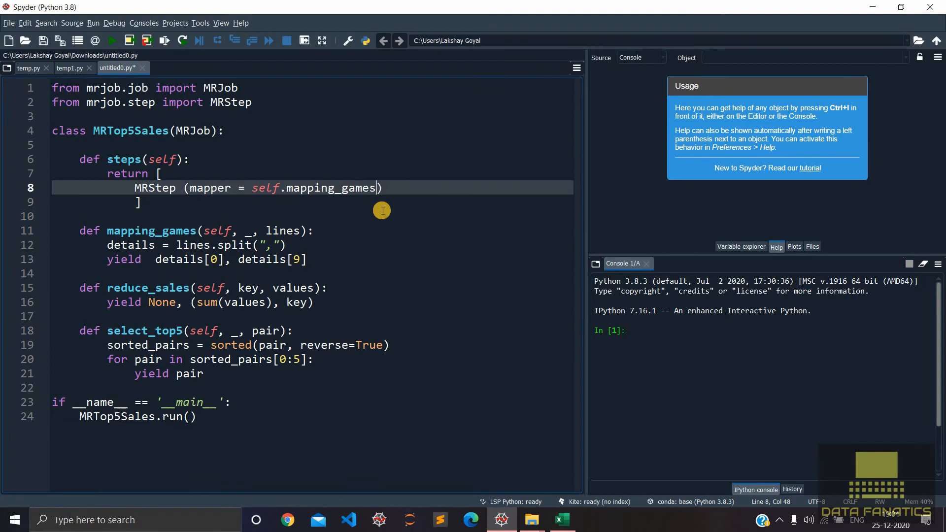
type(",")
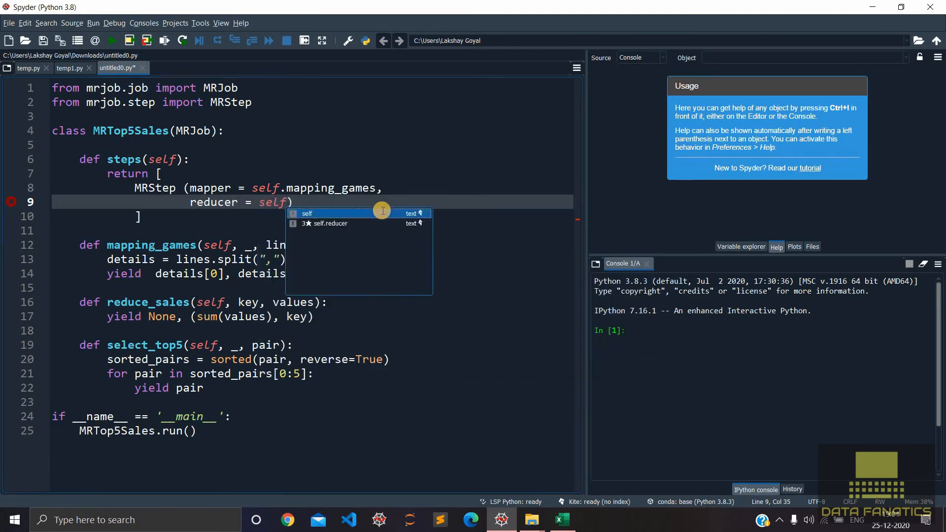
type(".reduce")
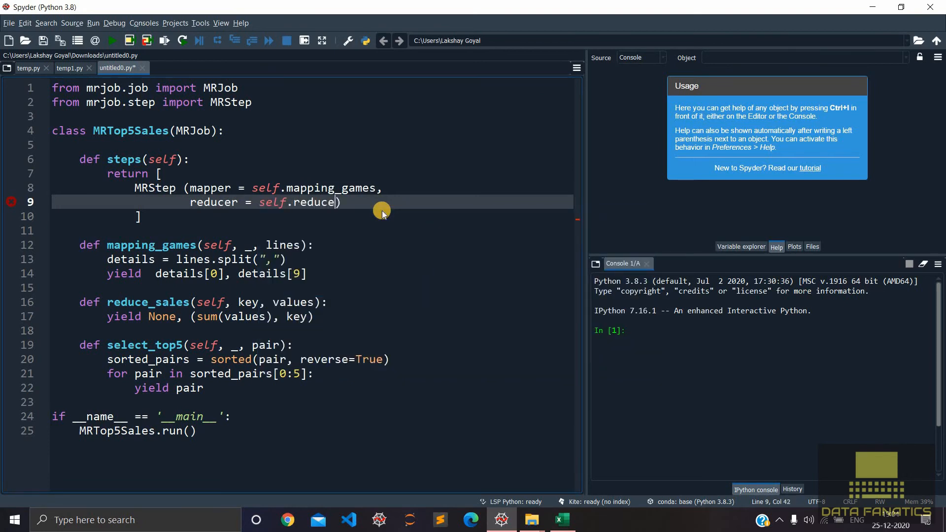
type("_sales")
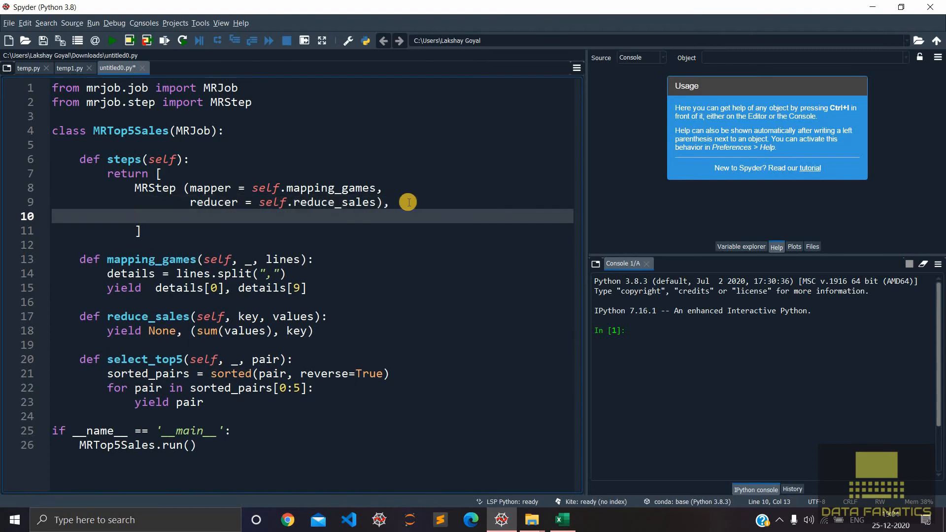
Step: Add MRStep(reducer=self.select_top5) as the second item in the steps list
type("MRStep")
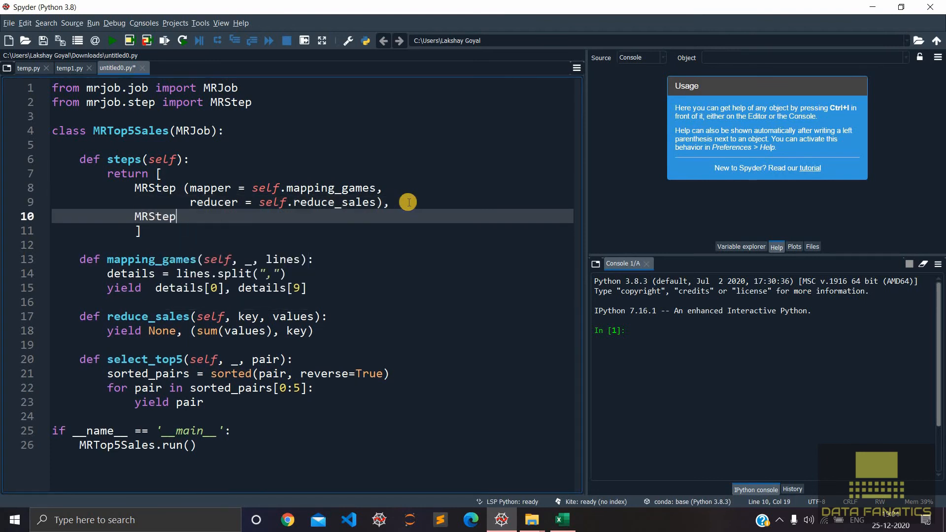
type("(")
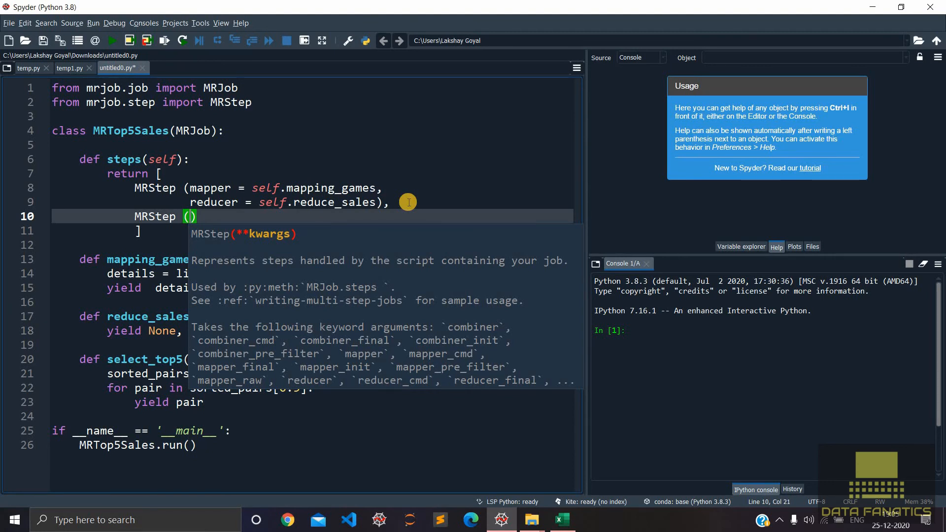
type("ree")
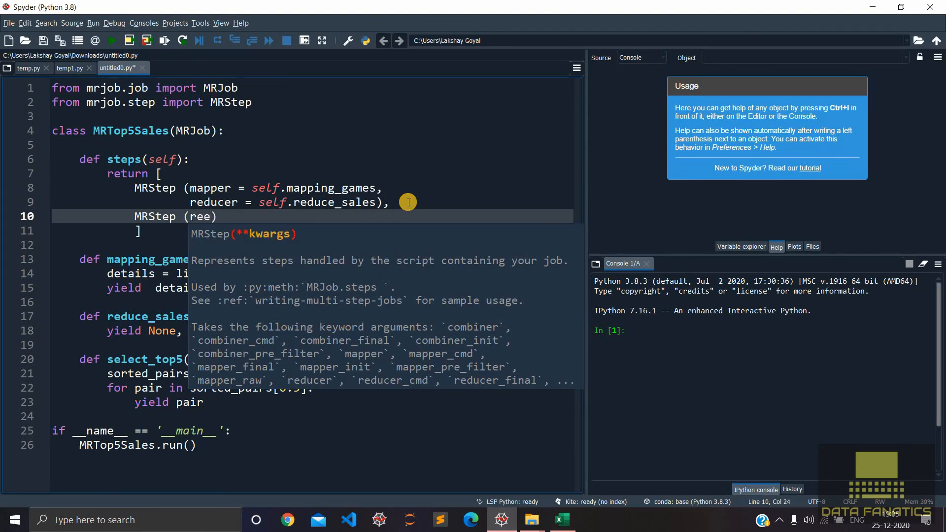
type("reducer = self.")
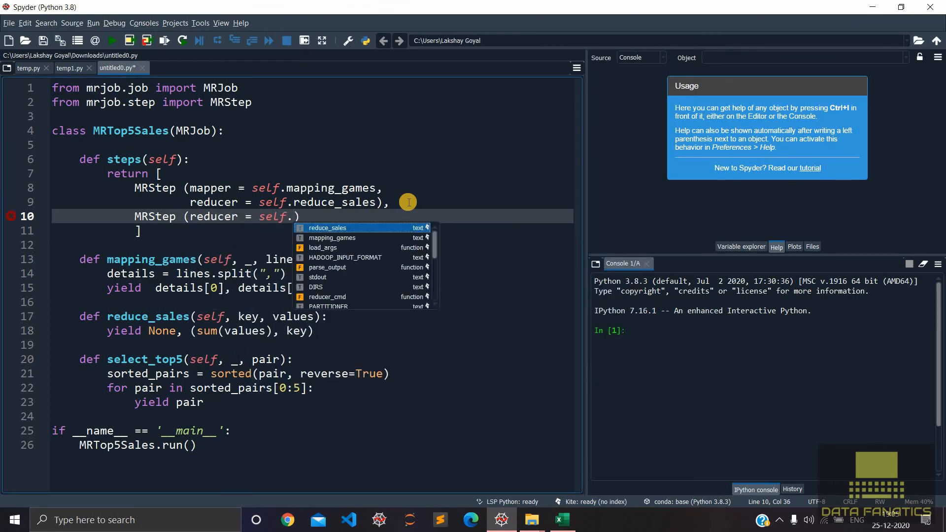
type("select t")
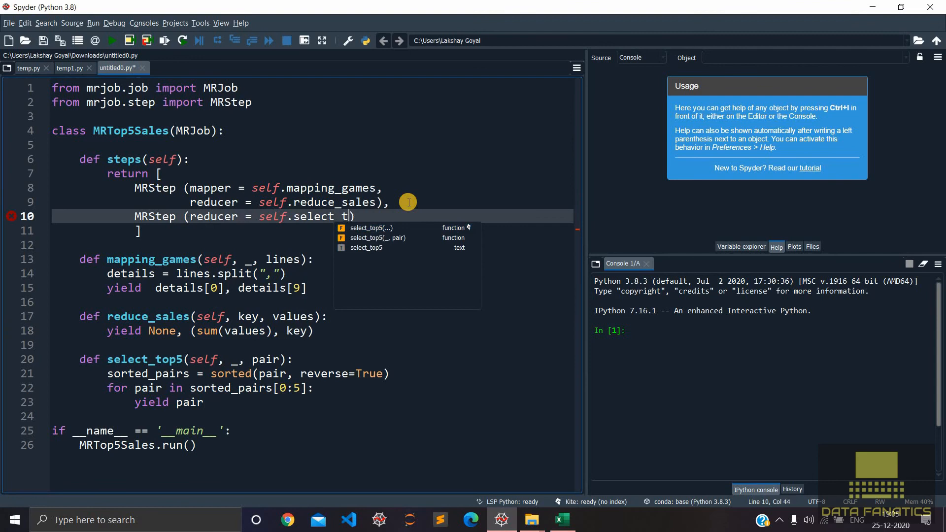
type("op5")
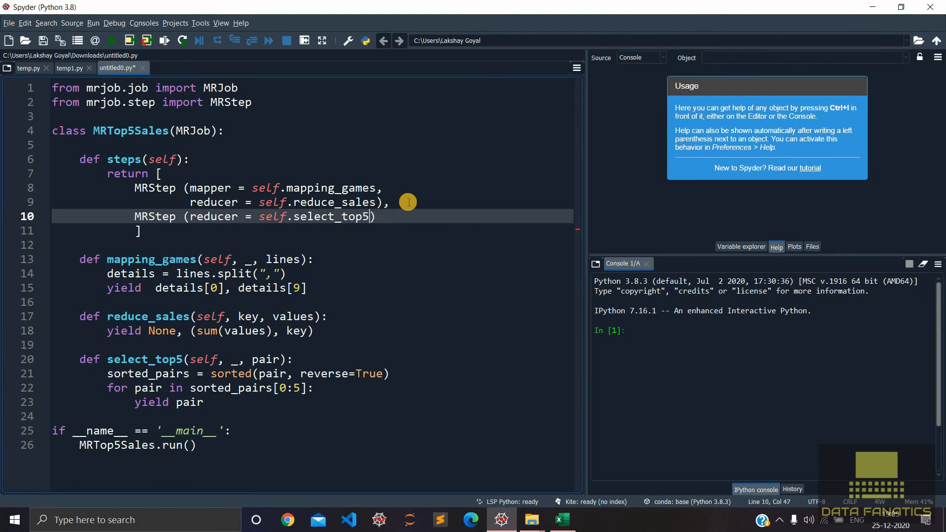
type("select_top5")
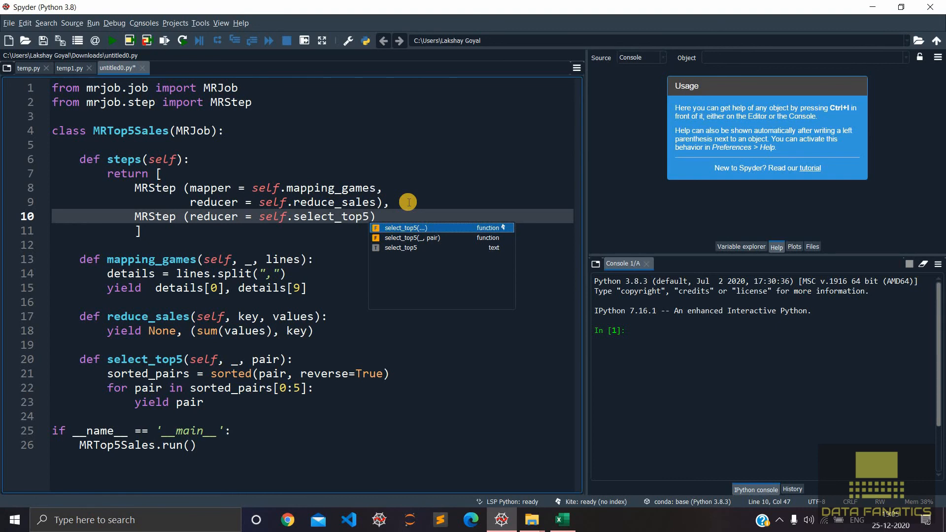
mouse_move(404, 210)
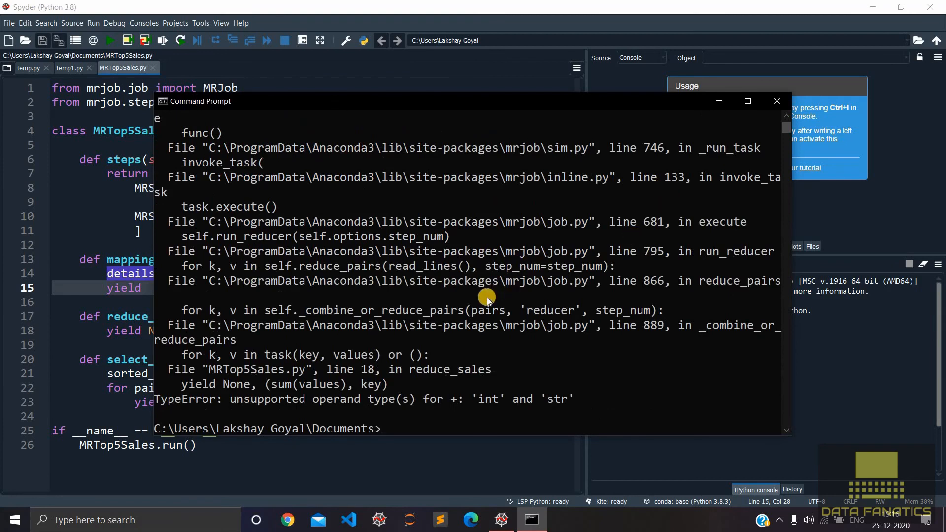
mouse_move(318, 392)
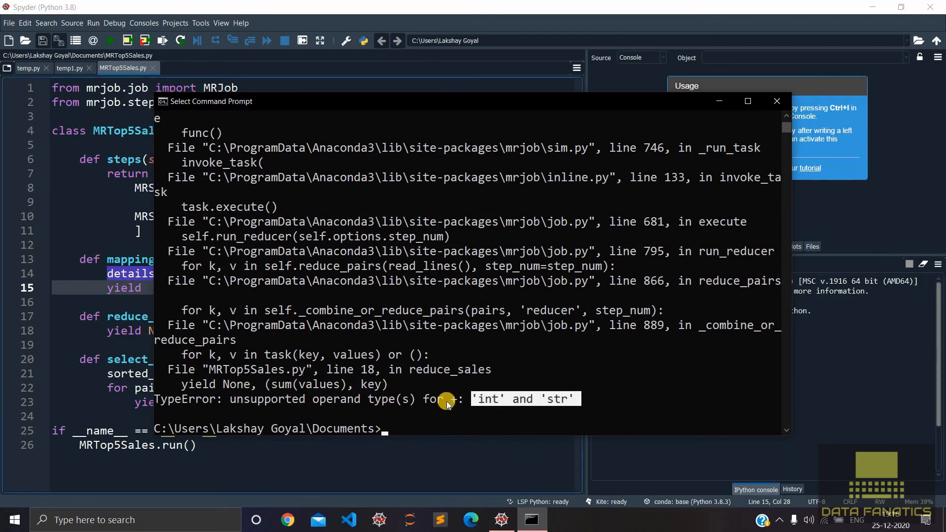
mouse_move(398, 413)
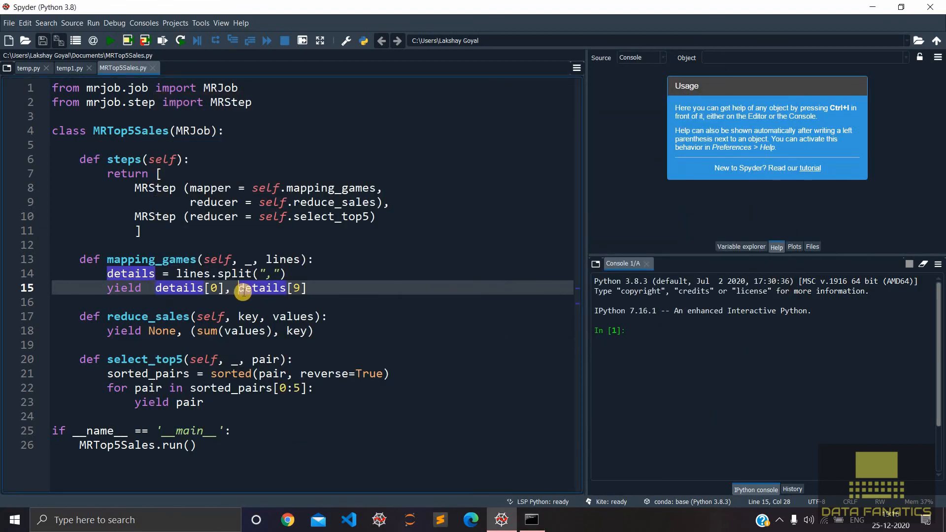
Step: Convert the mapper's sales to float, then highlight the five output games led by Wii Sports
type("floa")
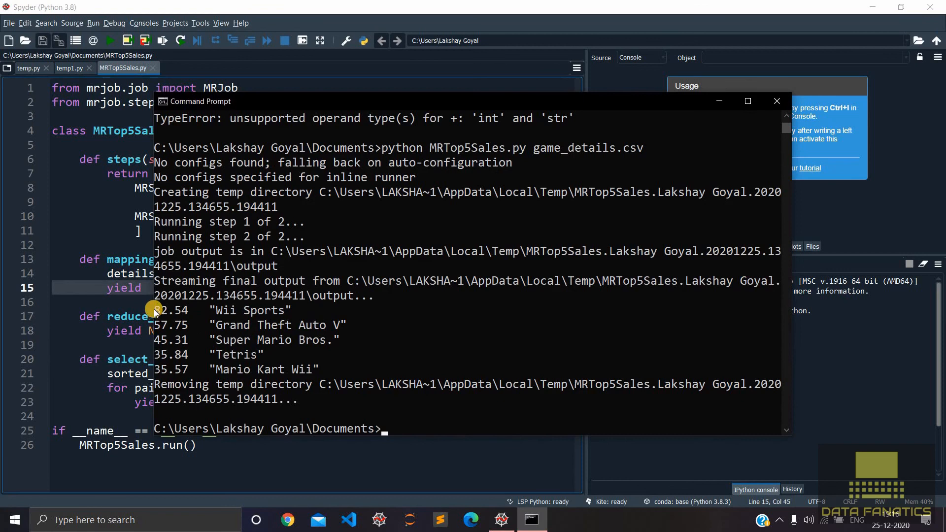
left_click_drag(153, 310, 308, 368)
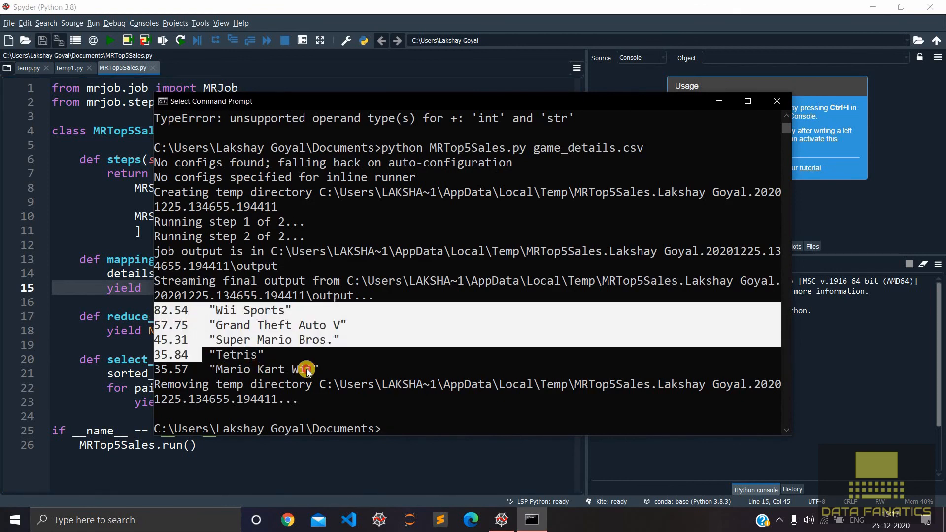